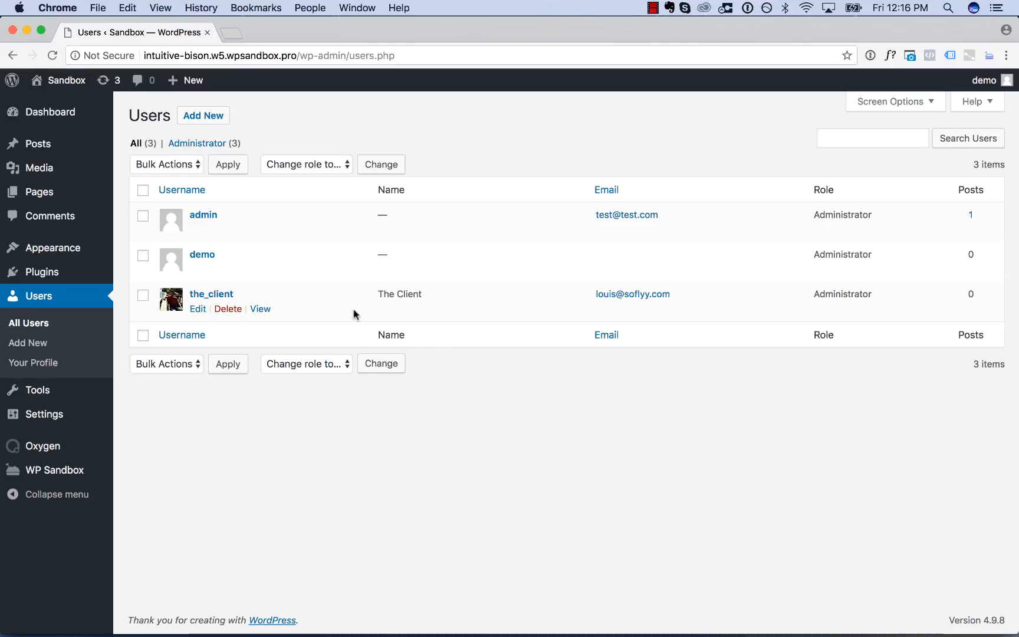
{"action": "mouse_move", "coordinate": [523, 298]}
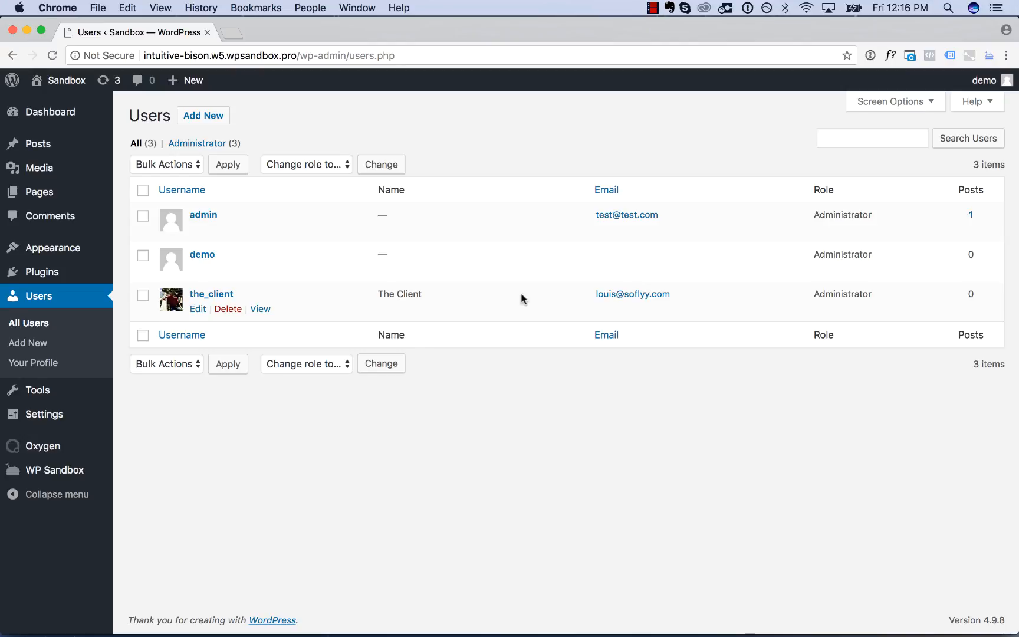
{"action": "mouse_move", "coordinate": [865, 306]}
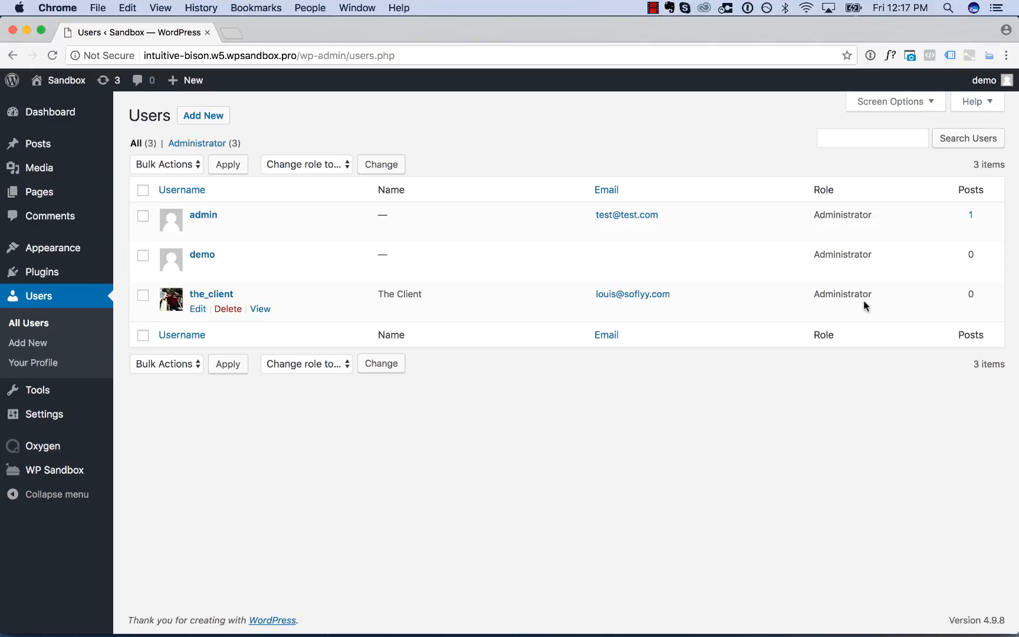
{"action": "mouse_move", "coordinate": [71, 271]}
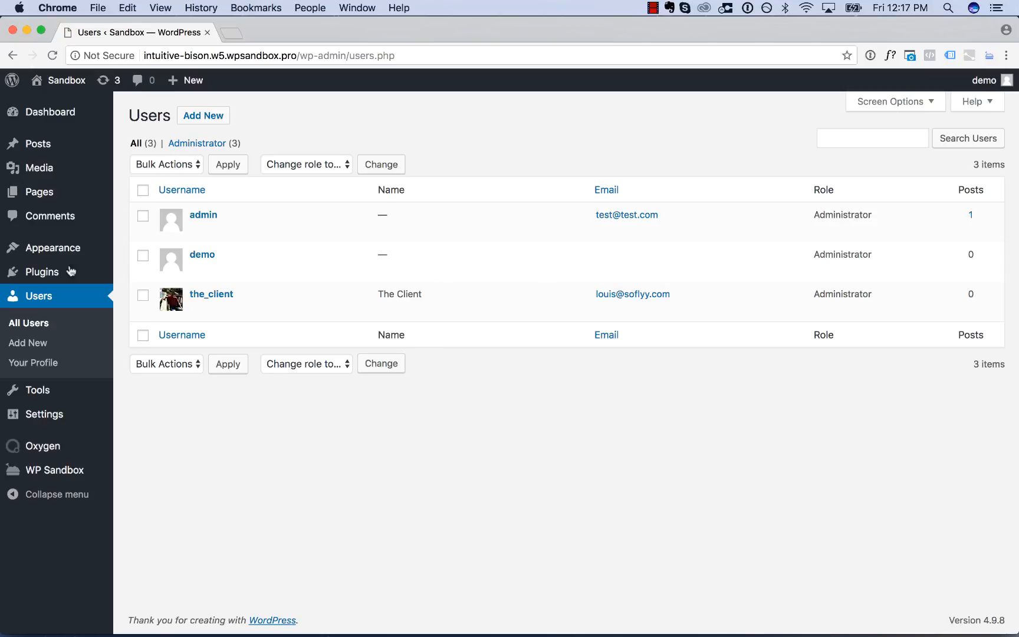
Step: Find 'user role editor' in the plugin directory, install it and activate it
{"action": "left_click", "coordinate": [41, 272]}
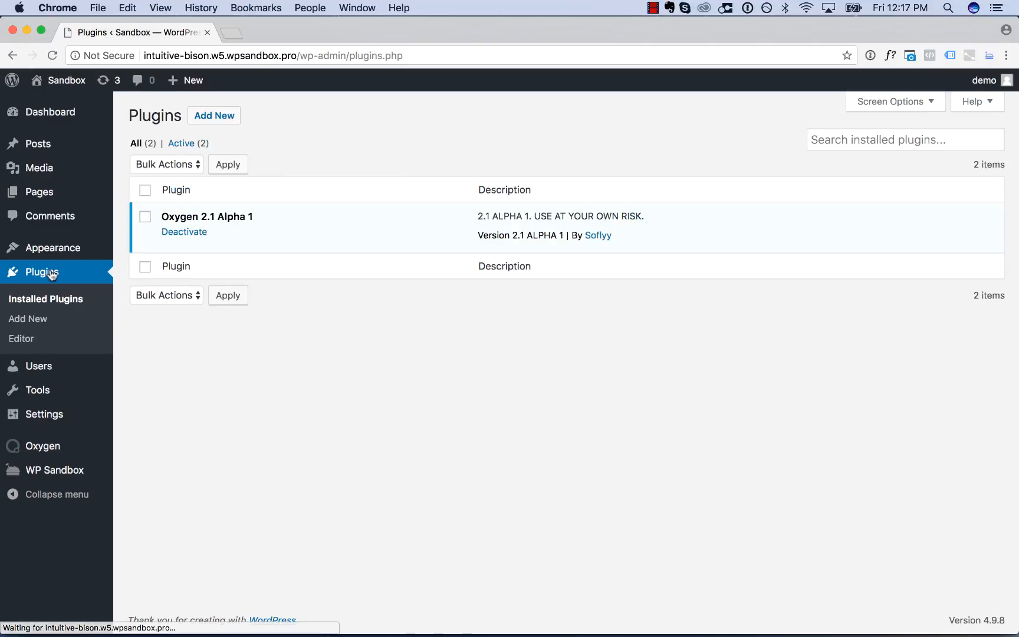
{"action": "left_click", "coordinate": [213, 116]}
{"action": "type", "text": "user r"}
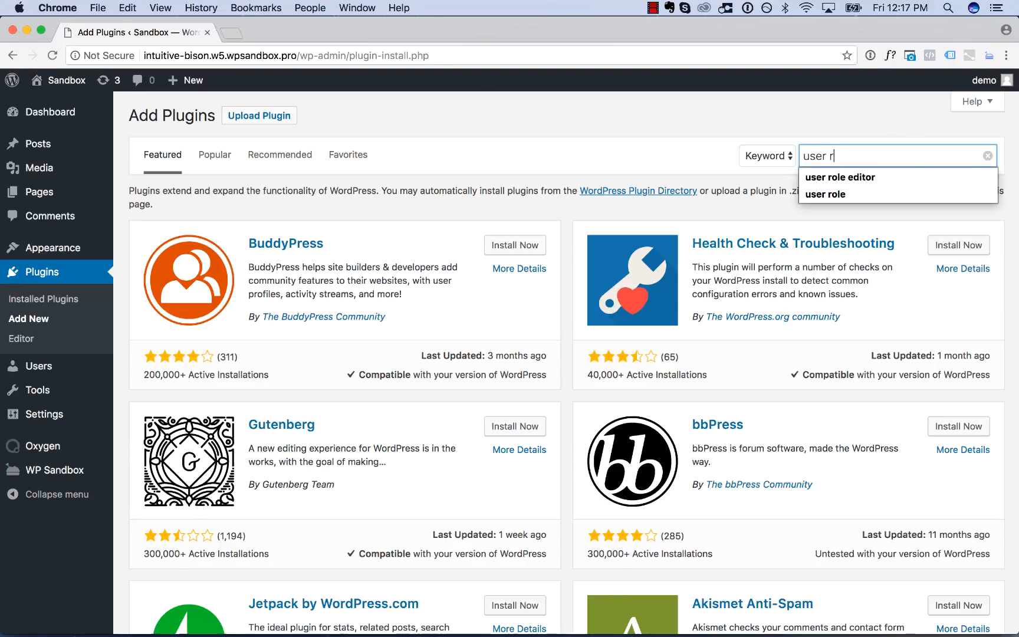
{"action": "left_click", "coordinate": [839, 177]}
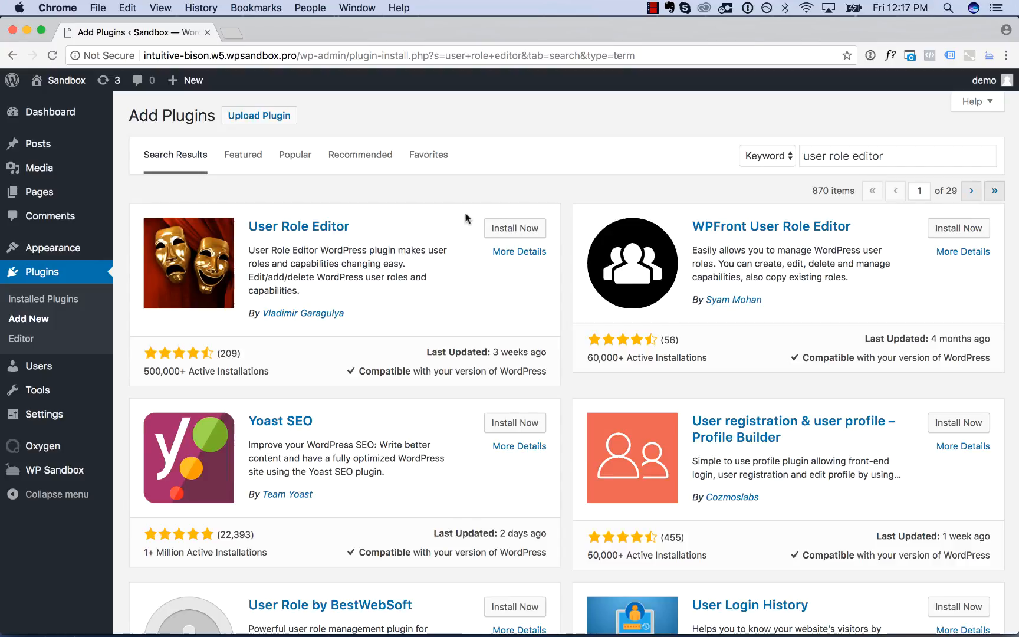
{"action": "mouse_move", "coordinate": [302, 312]}
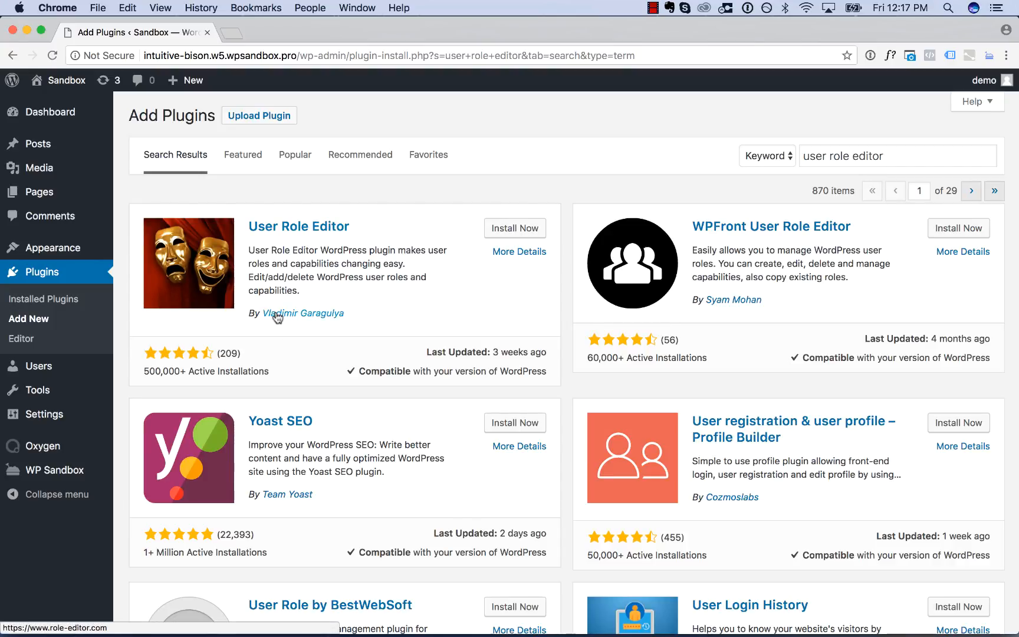
{"action": "mouse_move", "coordinate": [514, 228]}
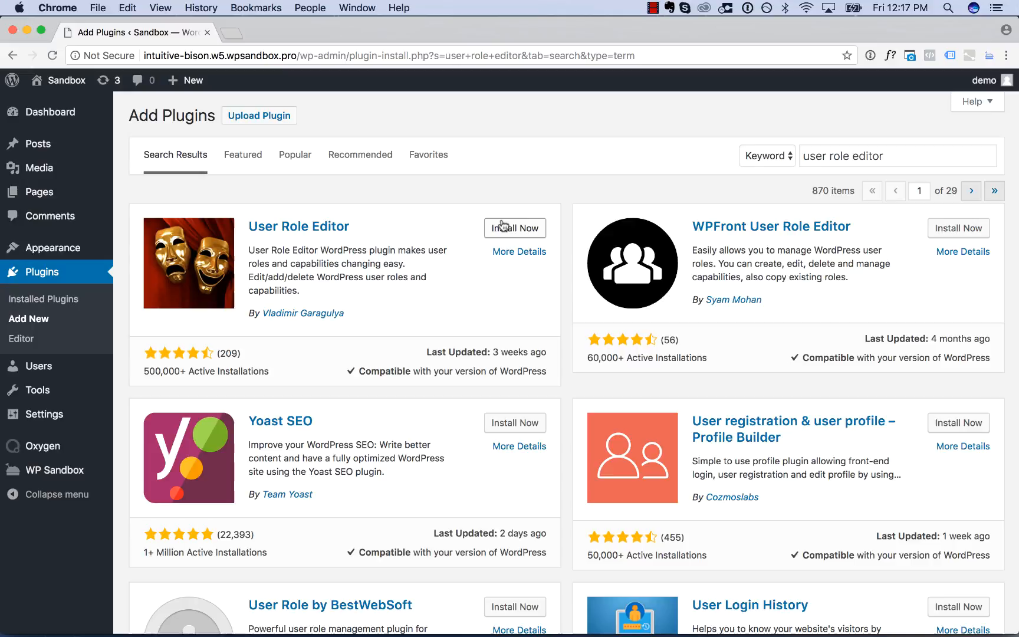
{"action": "left_click", "coordinate": [514, 228]}
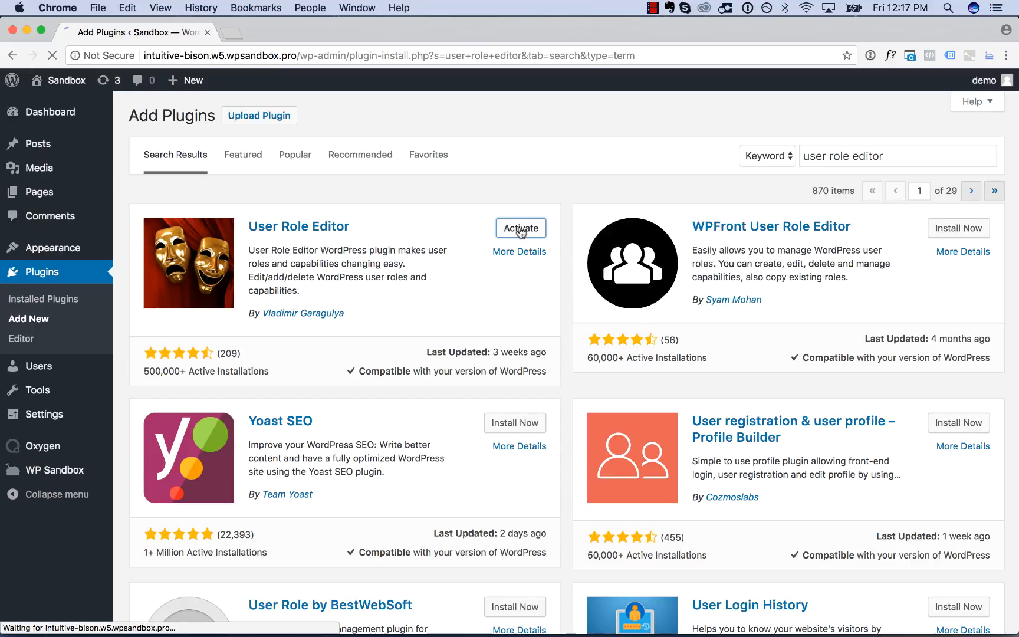
{"action": "left_click", "coordinate": [520, 227]}
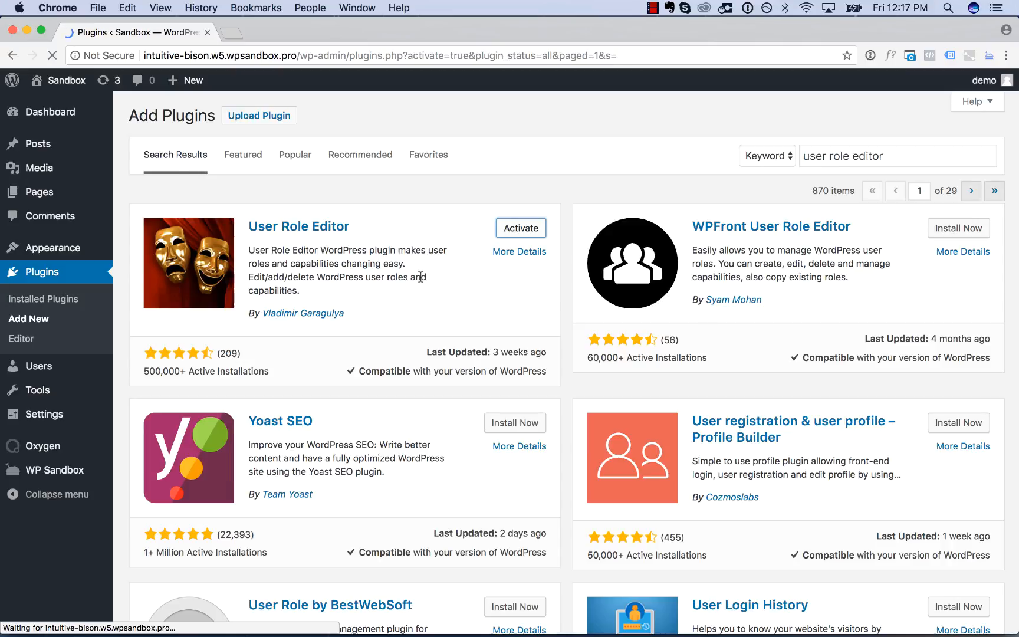
Step: Reach the User Role Editor page under Users, showing the Subscriber role's capabilities
{"action": "left_click", "coordinate": [520, 228]}
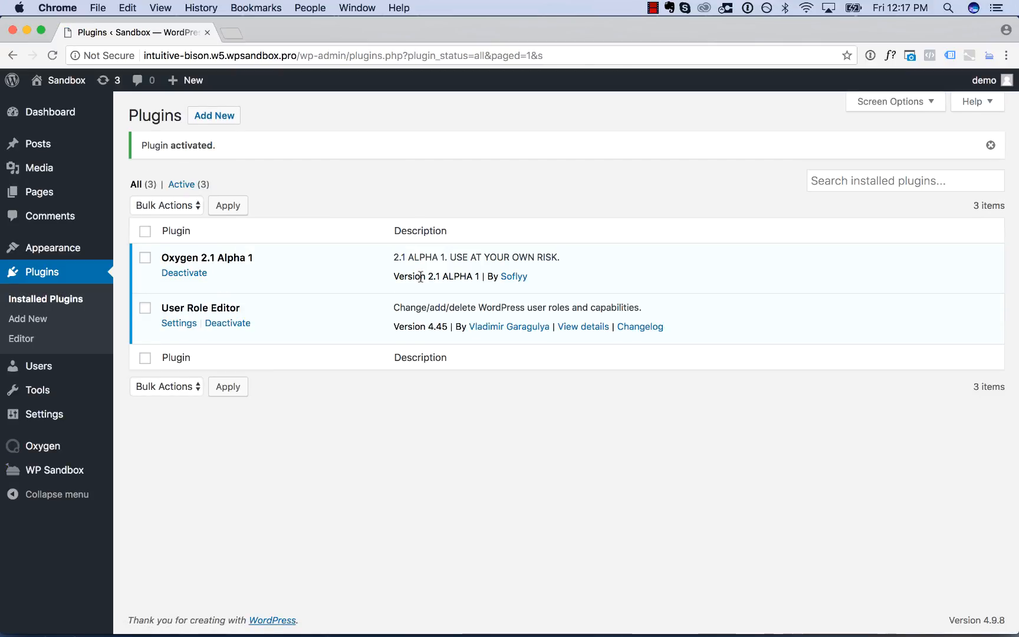
{"action": "mouse_move", "coordinate": [102, 347]}
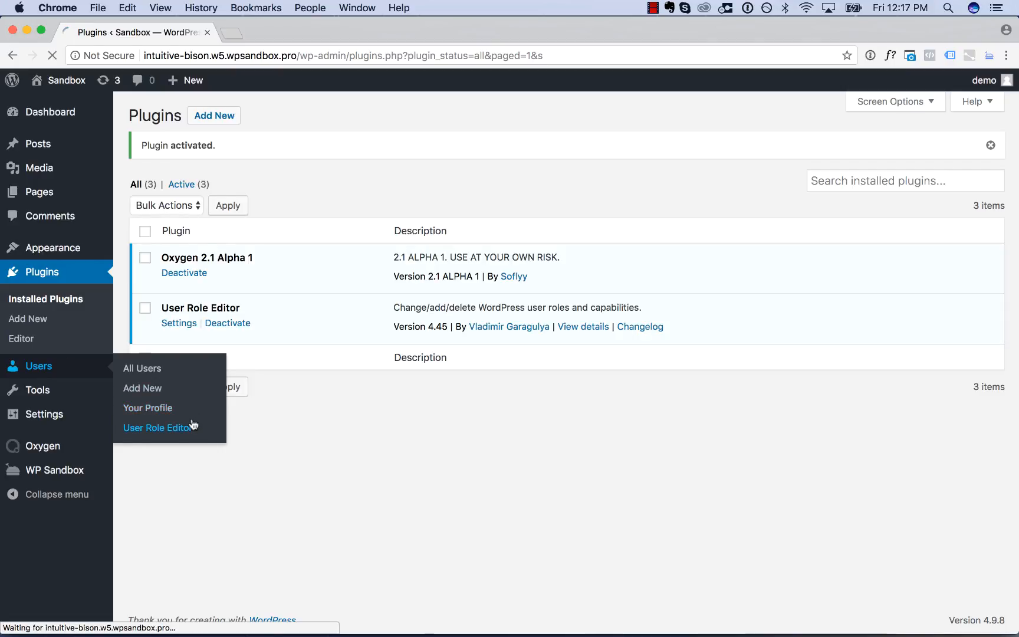
{"action": "left_click", "coordinate": [160, 426]}
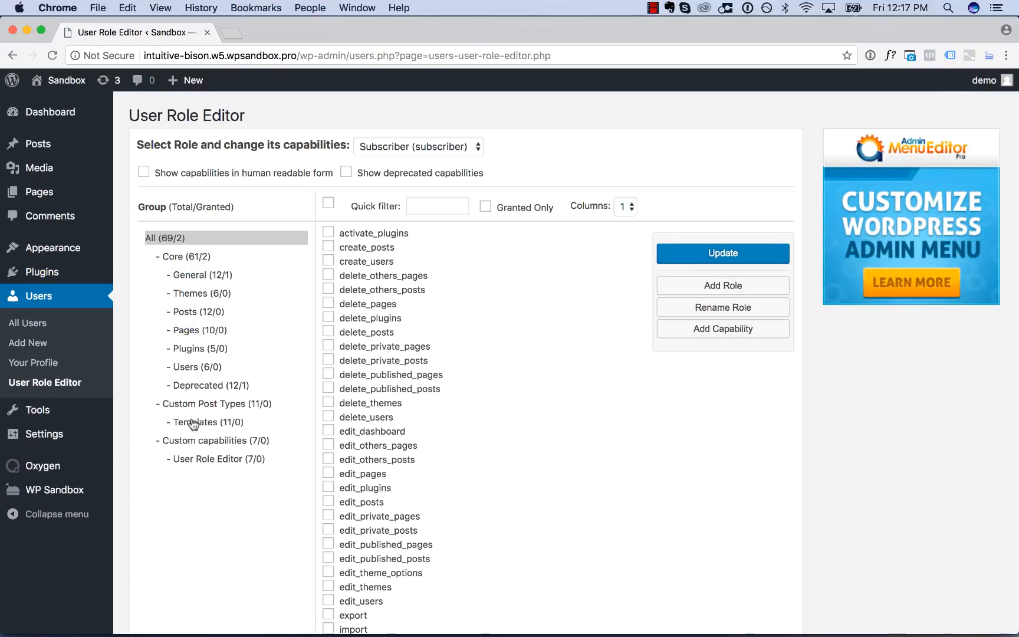
Step: Add a new role with ID 'client' and display name 'Client'
{"action": "left_click", "coordinate": [722, 285]}
{"action": "type", "text": "C"}
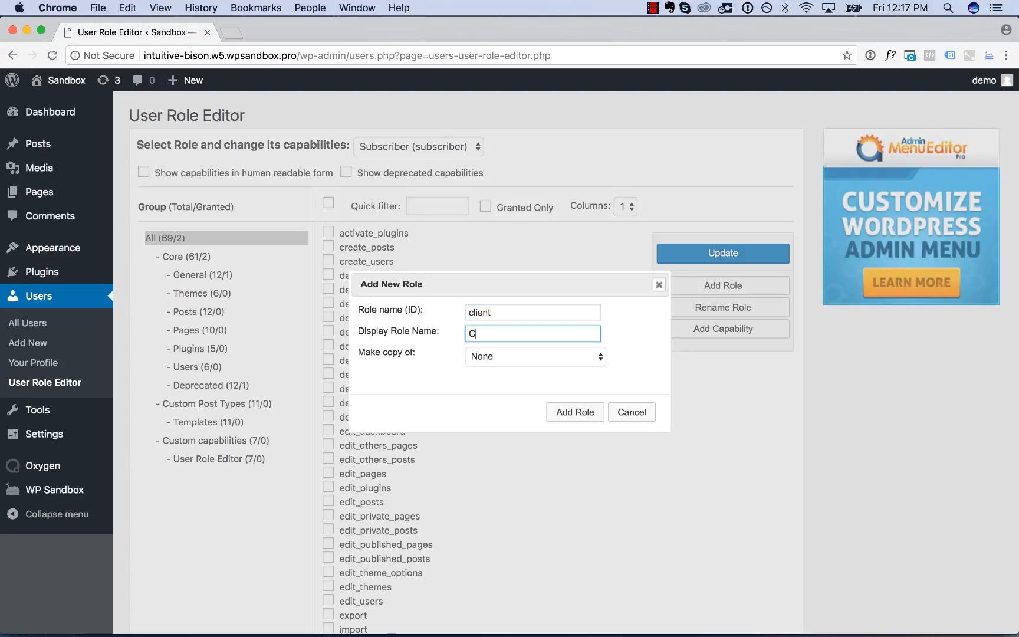
{"action": "type", "text": "lient"}
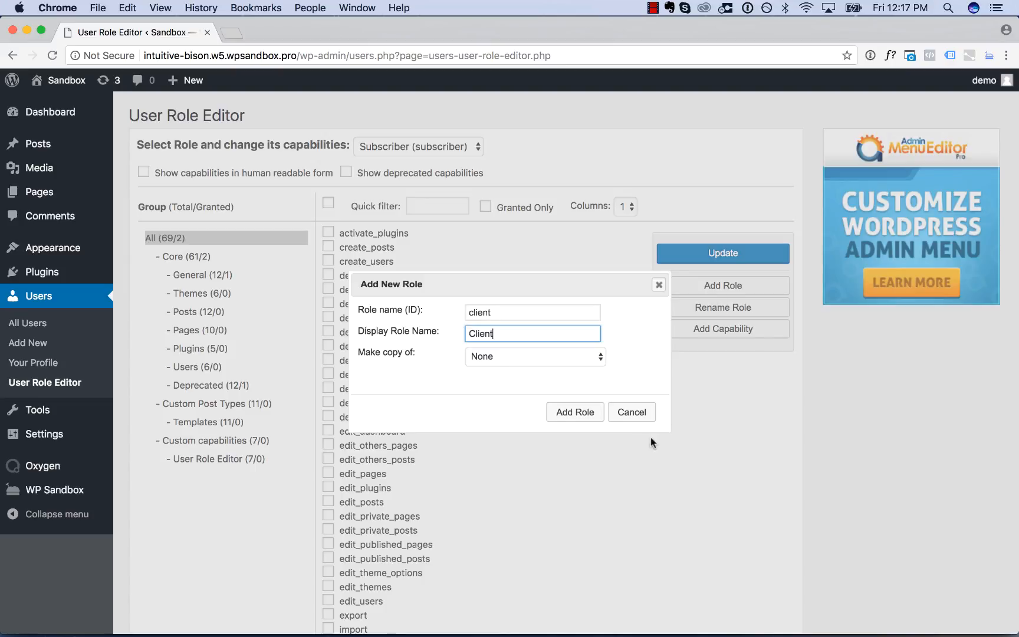
{"action": "left_click", "coordinate": [574, 411]}
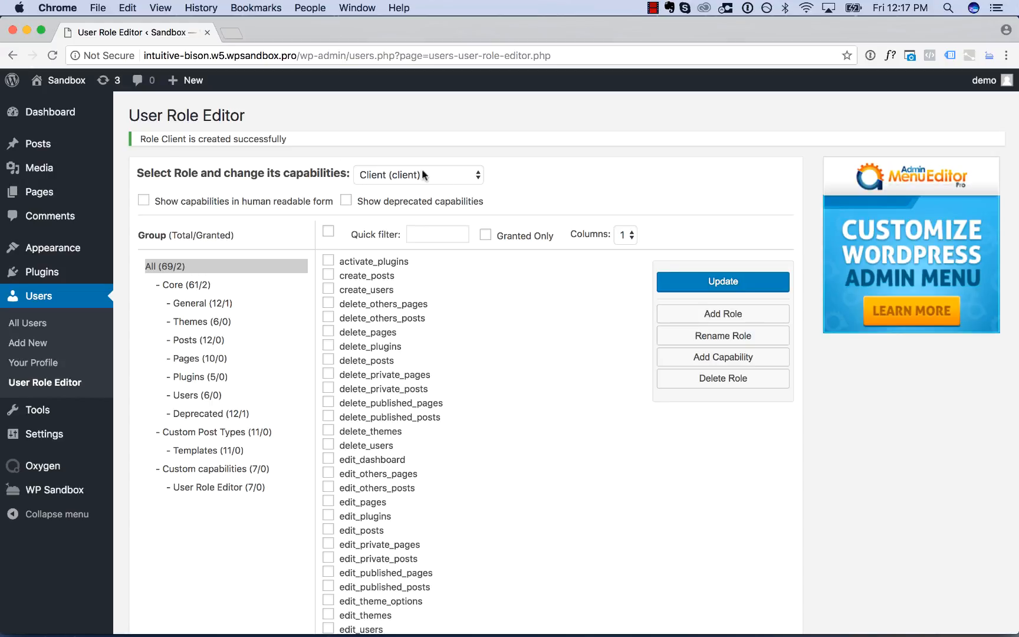
{"action": "mouse_move", "coordinate": [330, 234]}
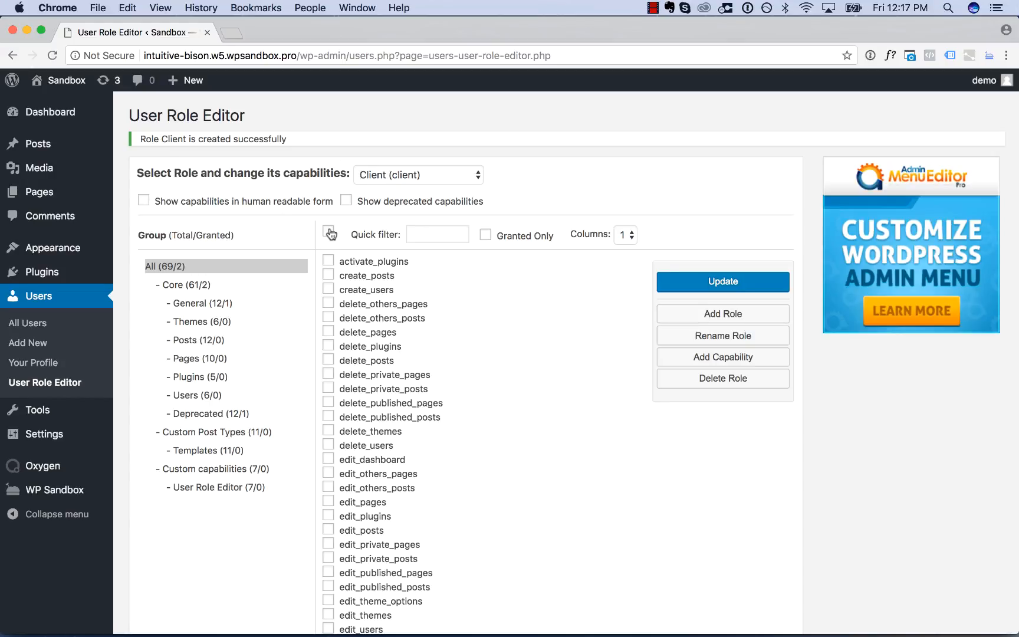
Step: Grant the Client role all capabilities and confirm the update
{"action": "left_click", "coordinate": [328, 231]}
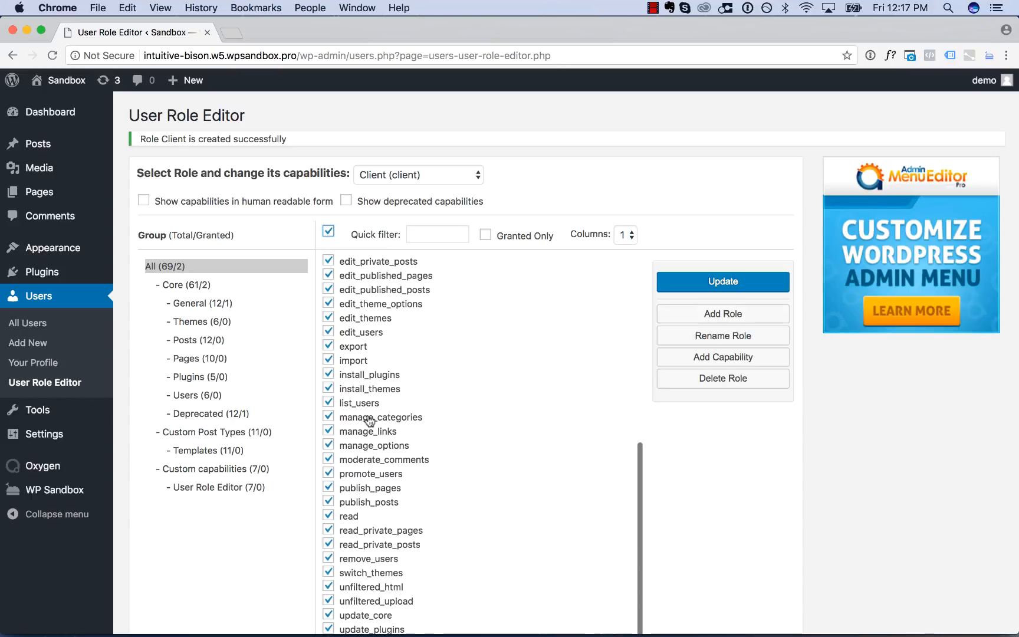
{"action": "scroll", "scroll_direction": "down", "scroll_amount": 3}
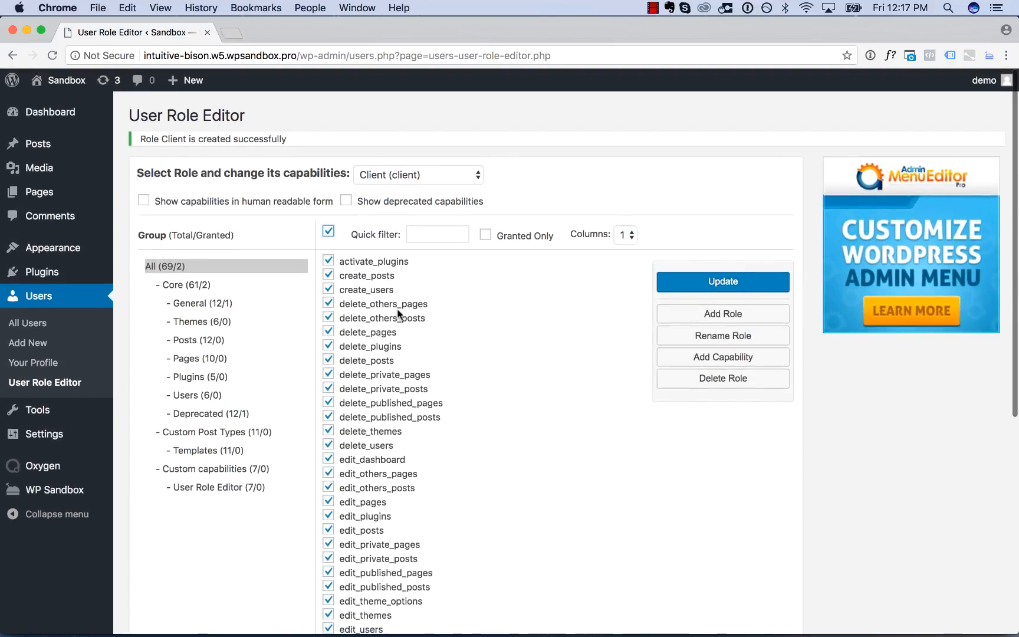
{"action": "left_click", "coordinate": [721, 282]}
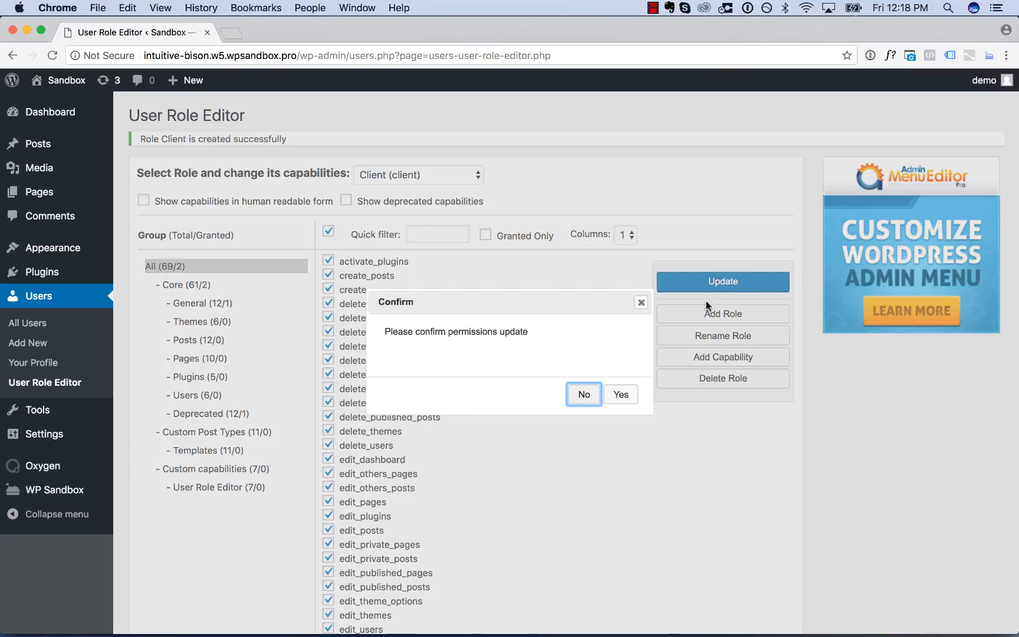
{"action": "left_click", "coordinate": [619, 394]}
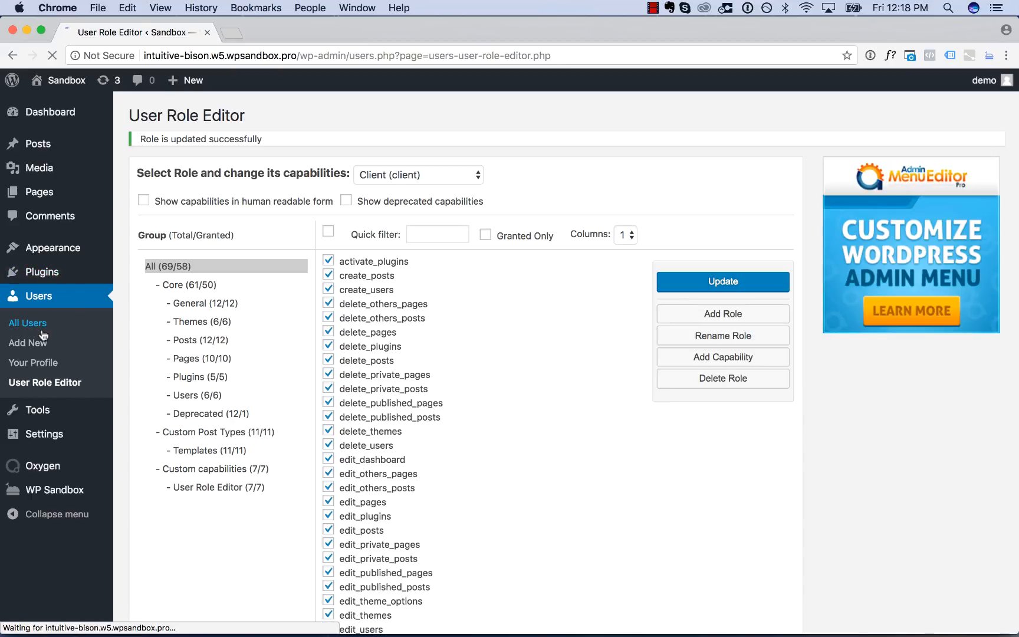
Step: Assign the_client user the new Client role and update the profile
{"action": "left_click", "coordinate": [27, 322]}
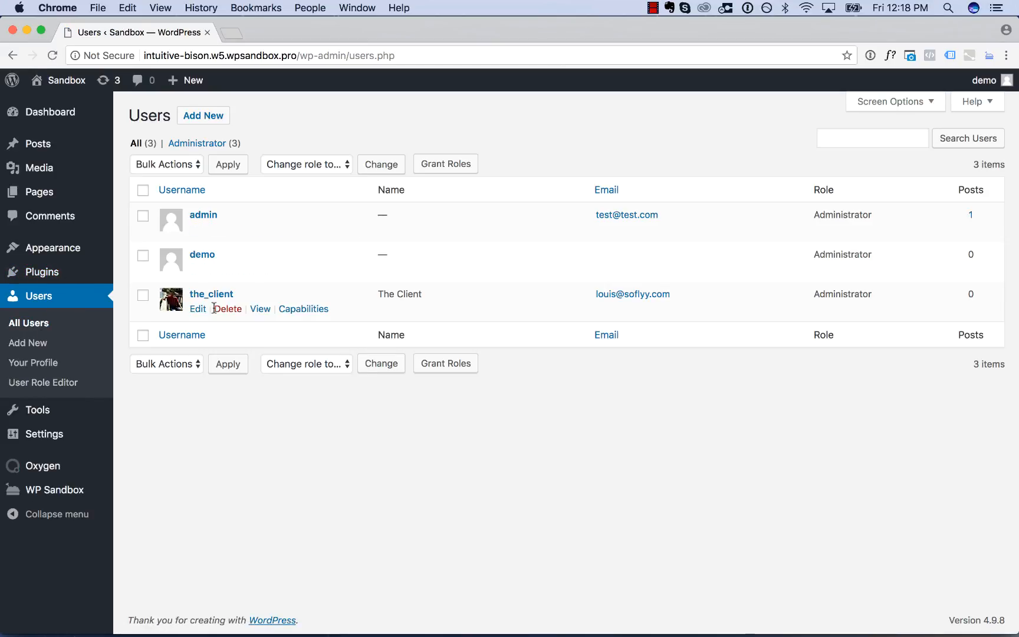
{"action": "left_click", "coordinate": [197, 309]}
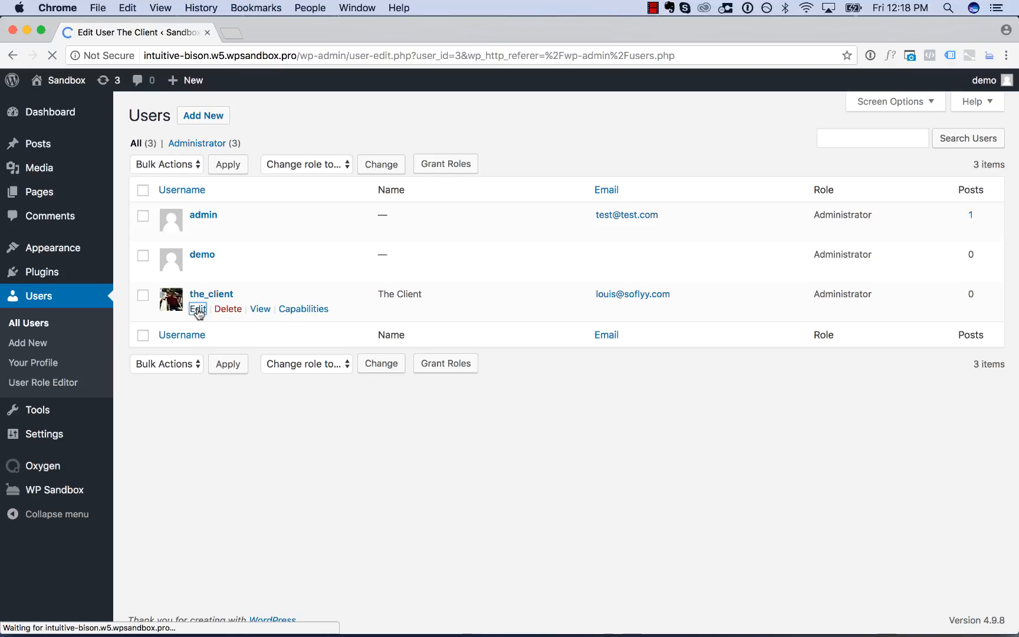
{"action": "left_click", "coordinate": [197, 309]}
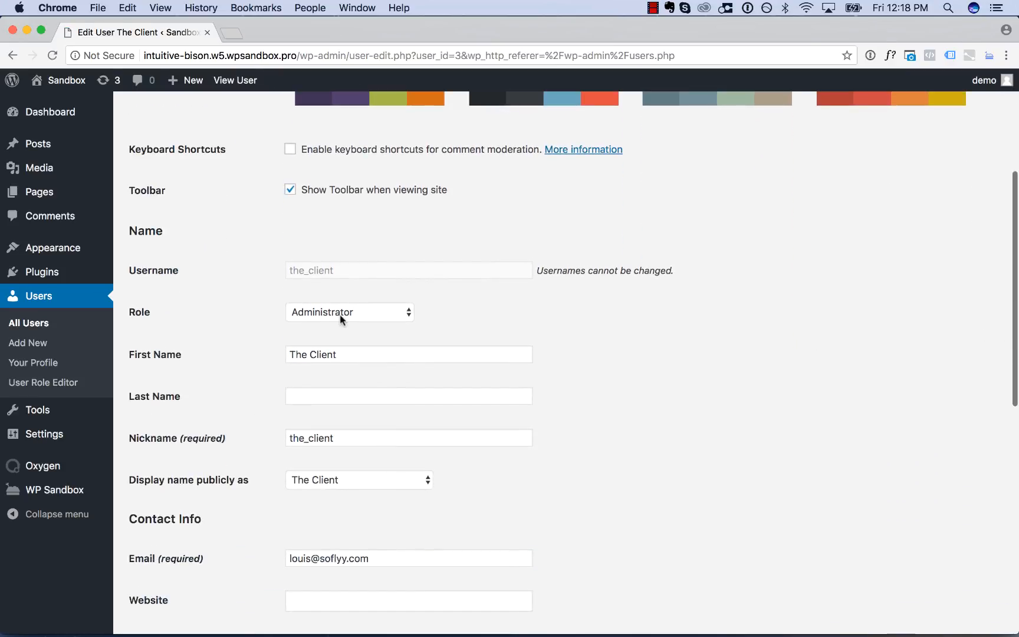
{"action": "left_click", "coordinate": [349, 311]}
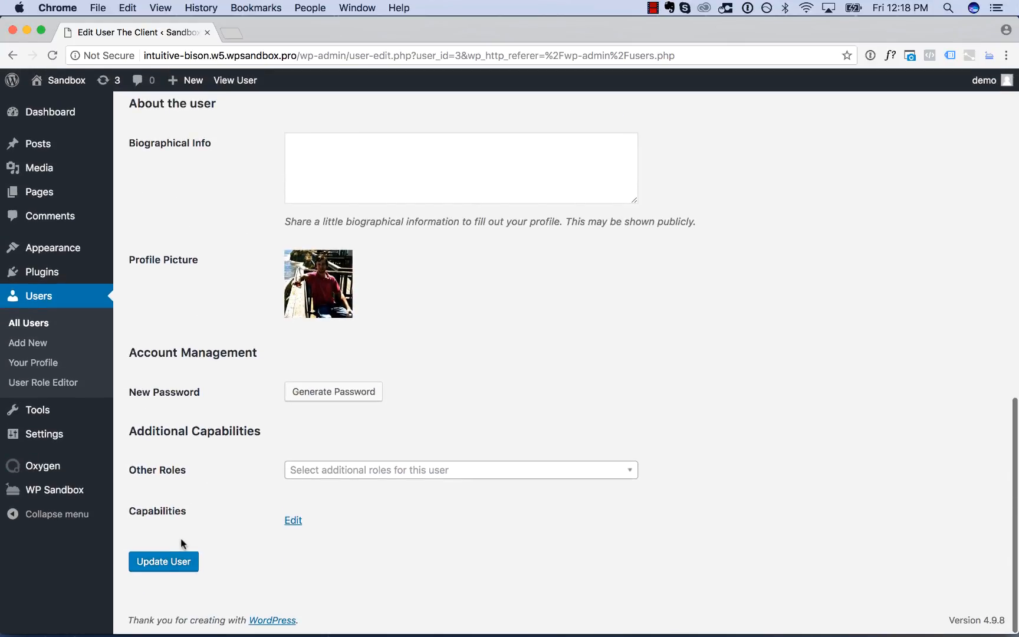
{"action": "left_click", "coordinate": [162, 562]}
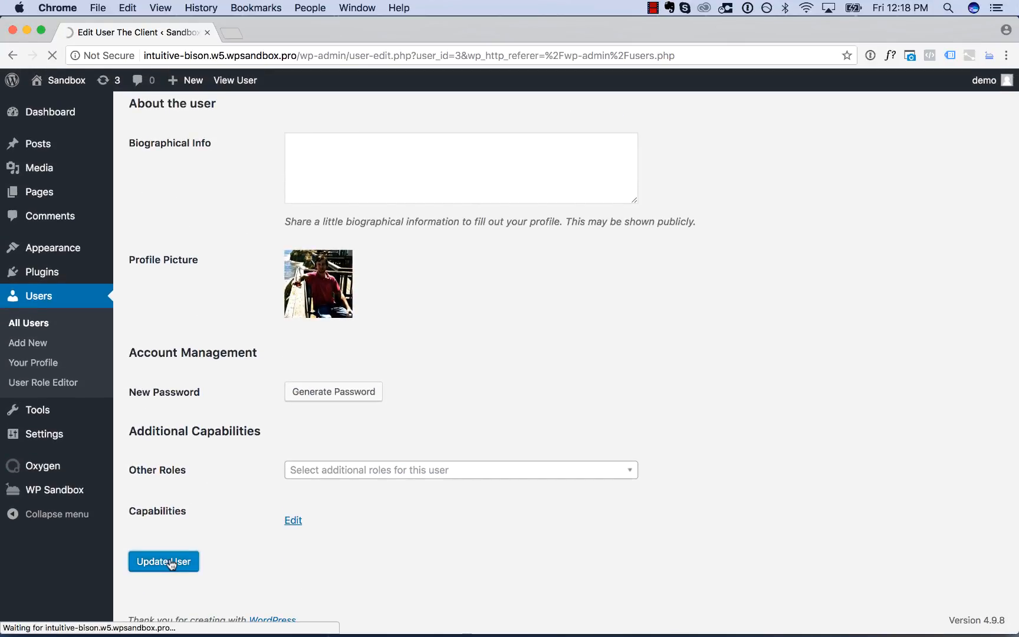
{"action": "left_click", "coordinate": [163, 561]}
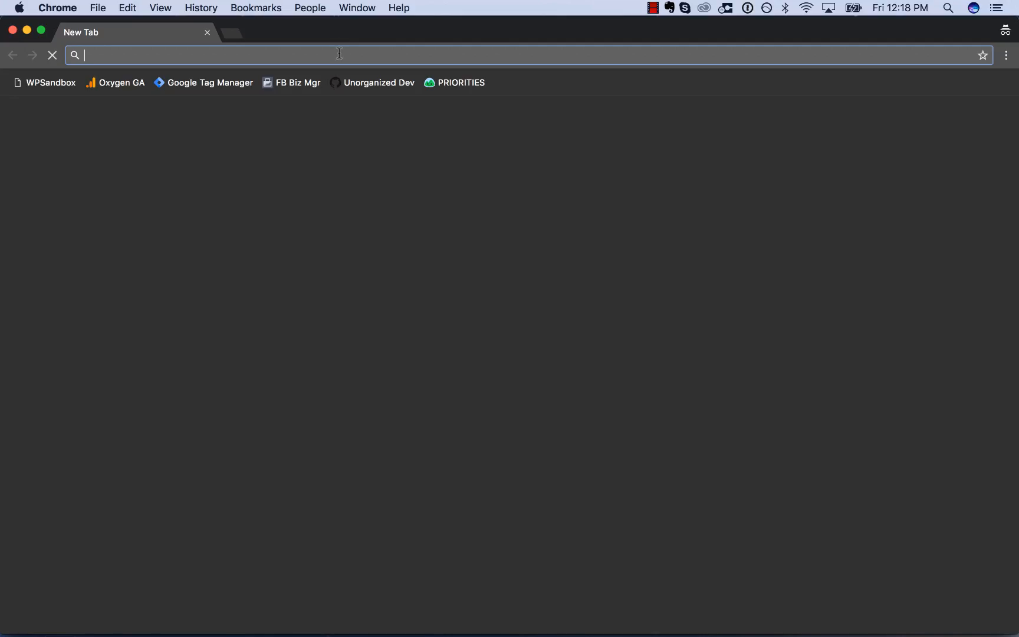
Step: Log in as the_client at intuitive-bison.w5.wpsandbox.pro/wp-admin in a separate window and view All Pages
{"action": "type", "text": "intuitive-bison.w5.wpsandbox.pro/wp-admin"}
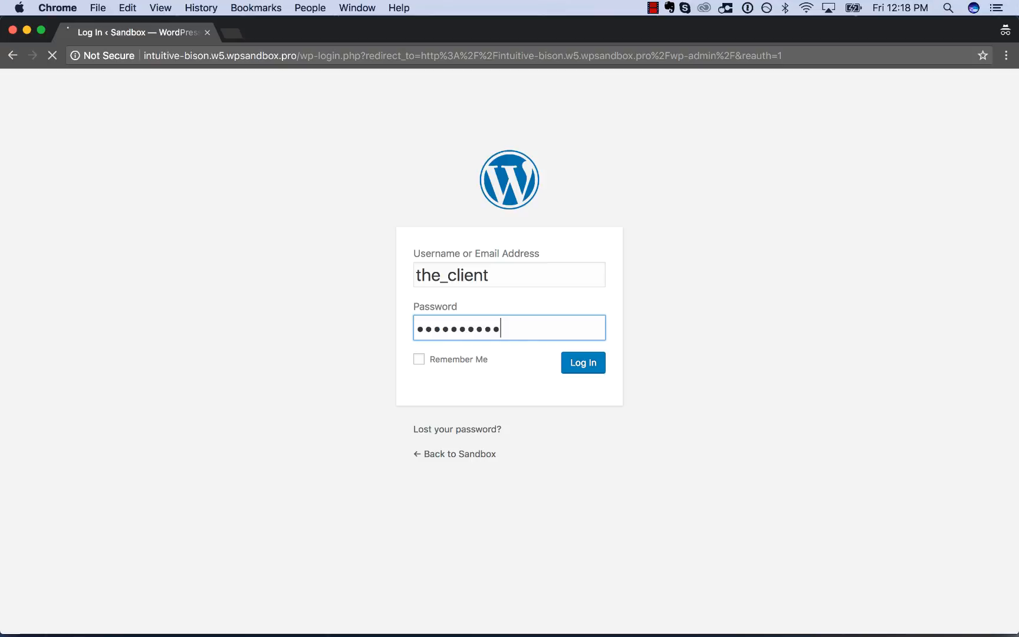
{"action": "left_click", "coordinate": [582, 362]}
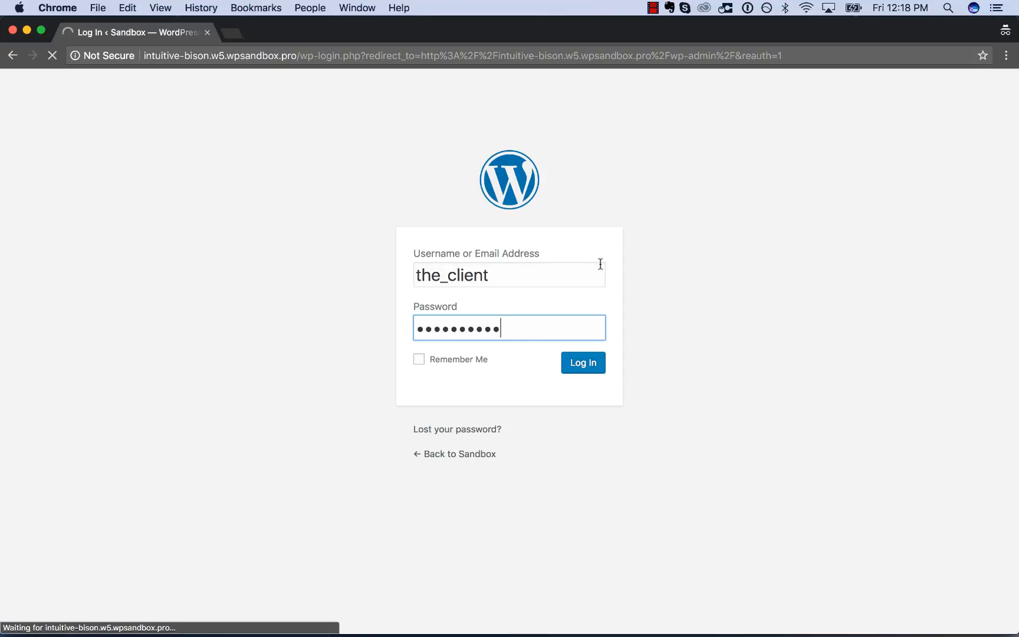
{"action": "left_click", "coordinate": [582, 362]}
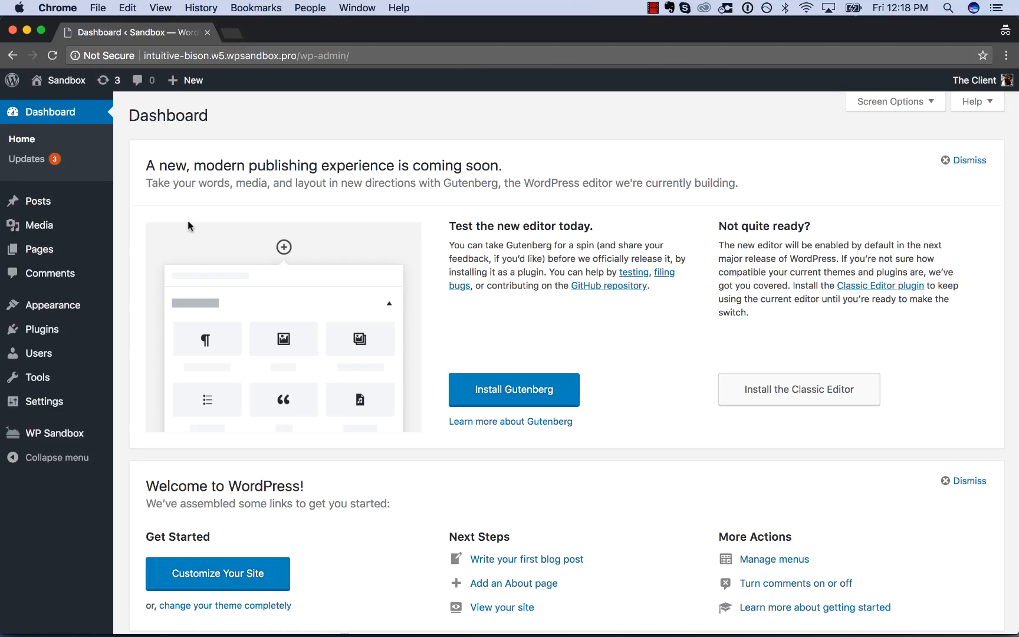
{"action": "left_click", "coordinate": [39, 248]}
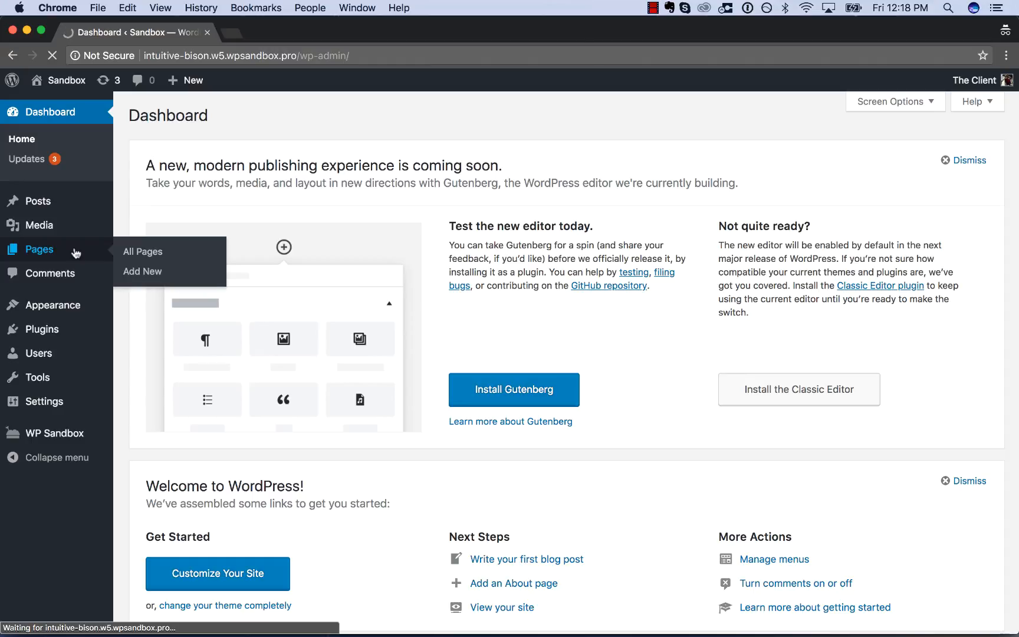
{"action": "left_click", "coordinate": [143, 251]}
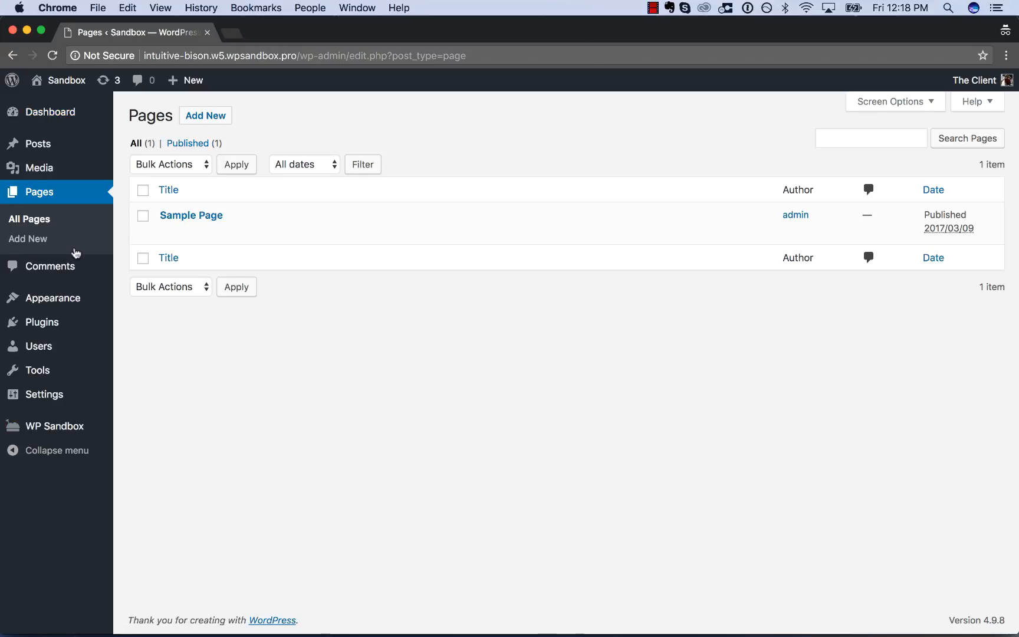
{"action": "mouse_move", "coordinate": [39, 370]}
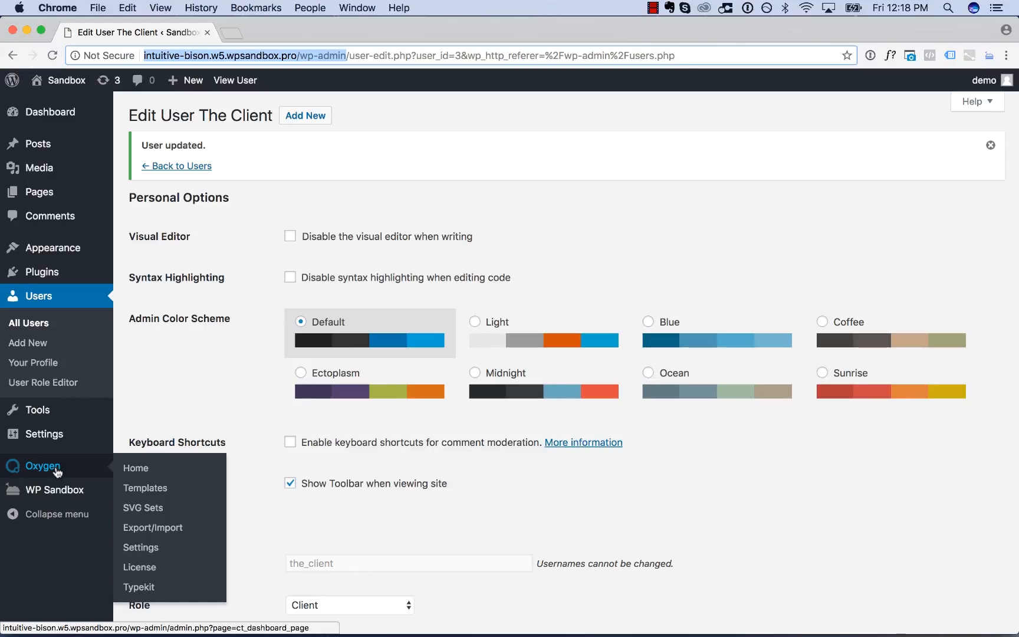
{"action": "mouse_move", "coordinate": [223, 505]}
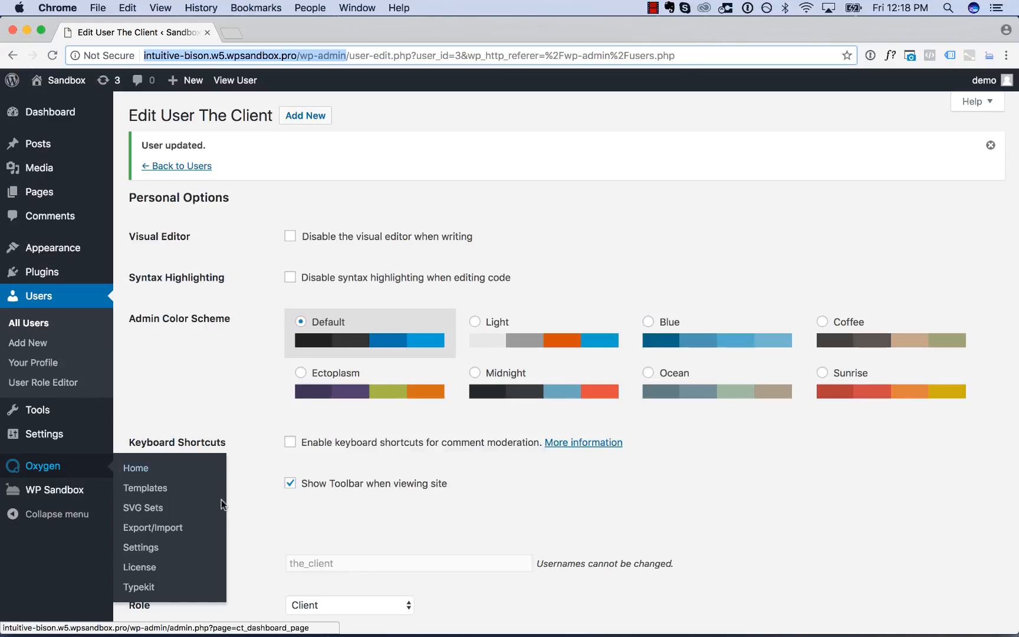
Step: In Oxygen's Role Manager, give the Client role Full Access and save changes
{"action": "left_click", "coordinate": [140, 547]}
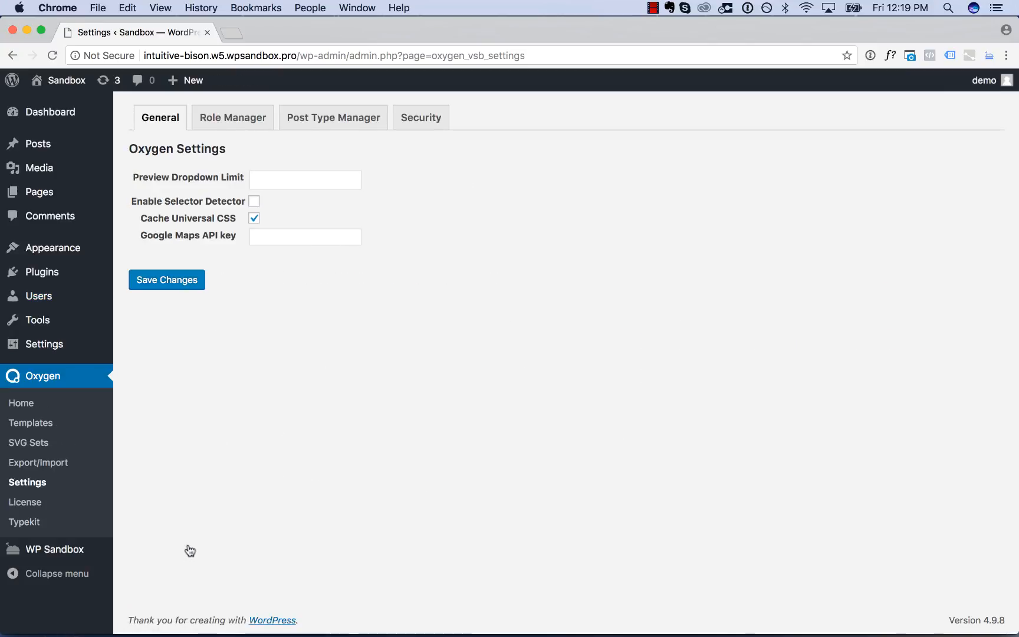
{"action": "left_click", "coordinate": [232, 118]}
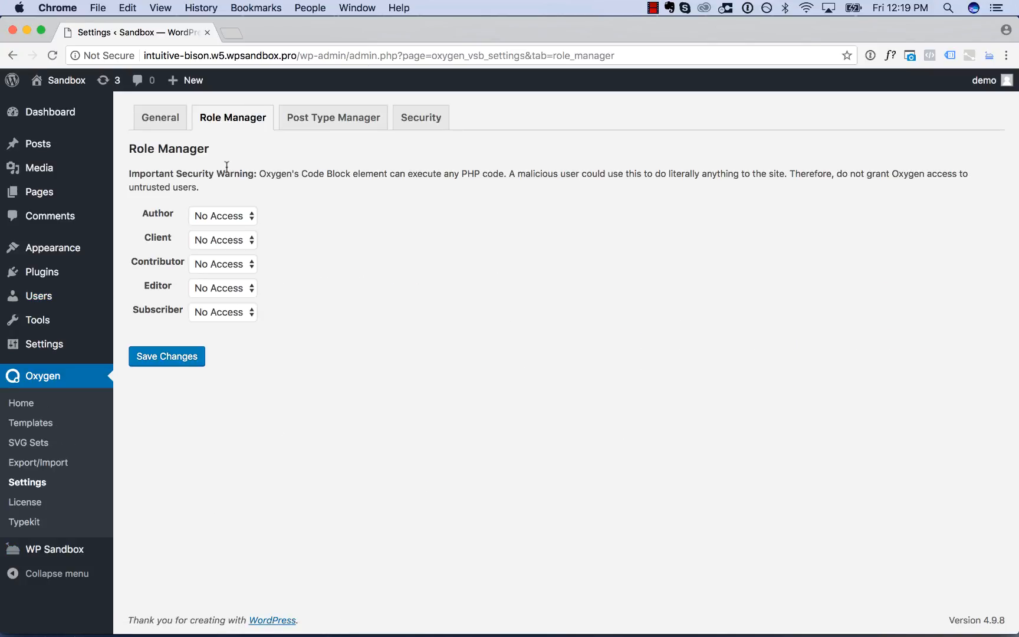
{"action": "mouse_move", "coordinate": [199, 206]}
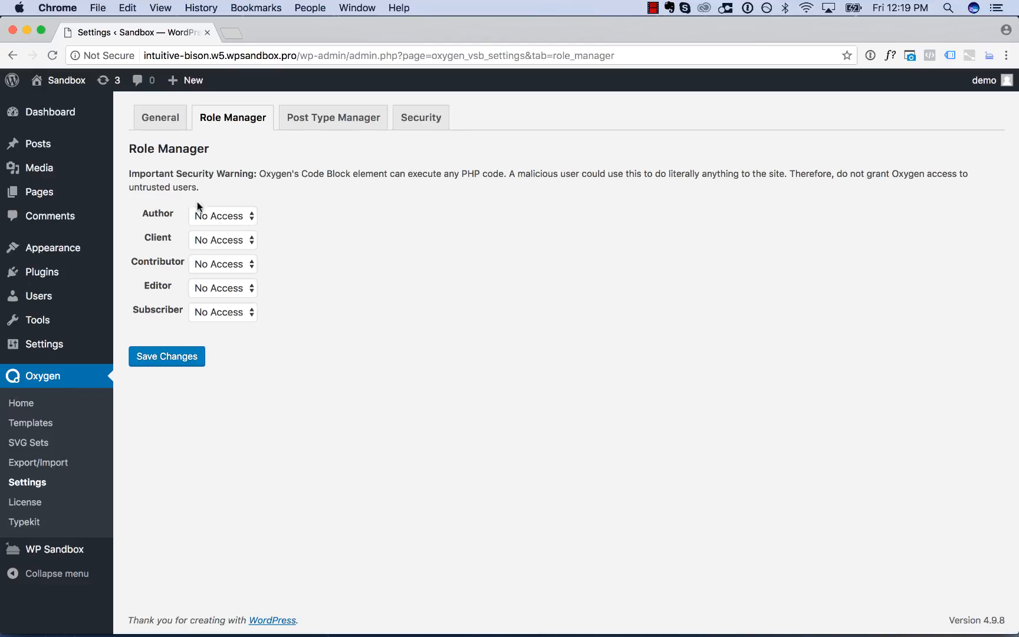
{"action": "left_click", "coordinate": [222, 240]}
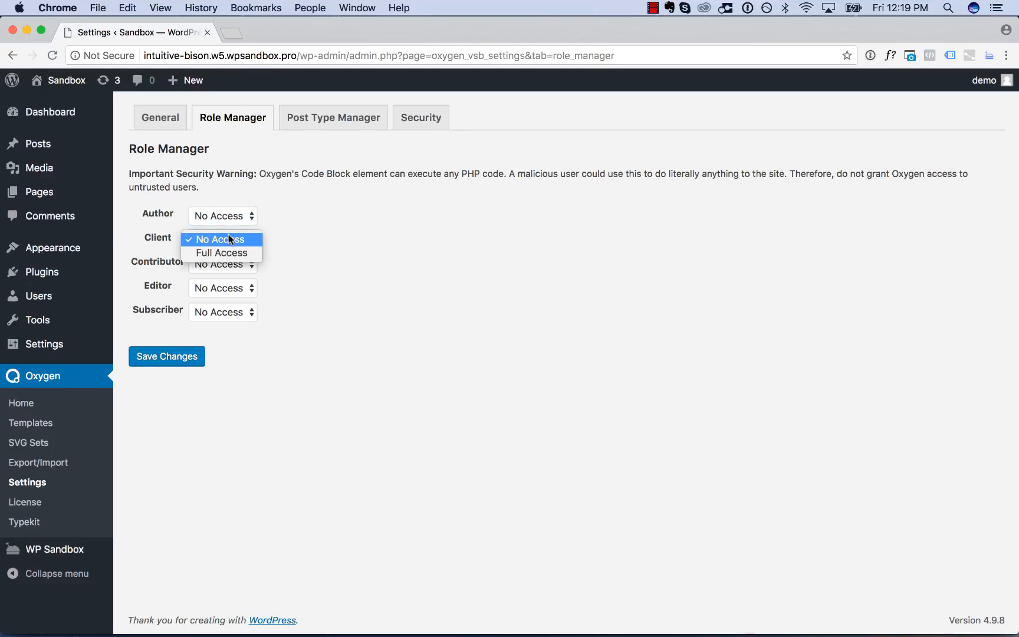
{"action": "left_click", "coordinate": [220, 252]}
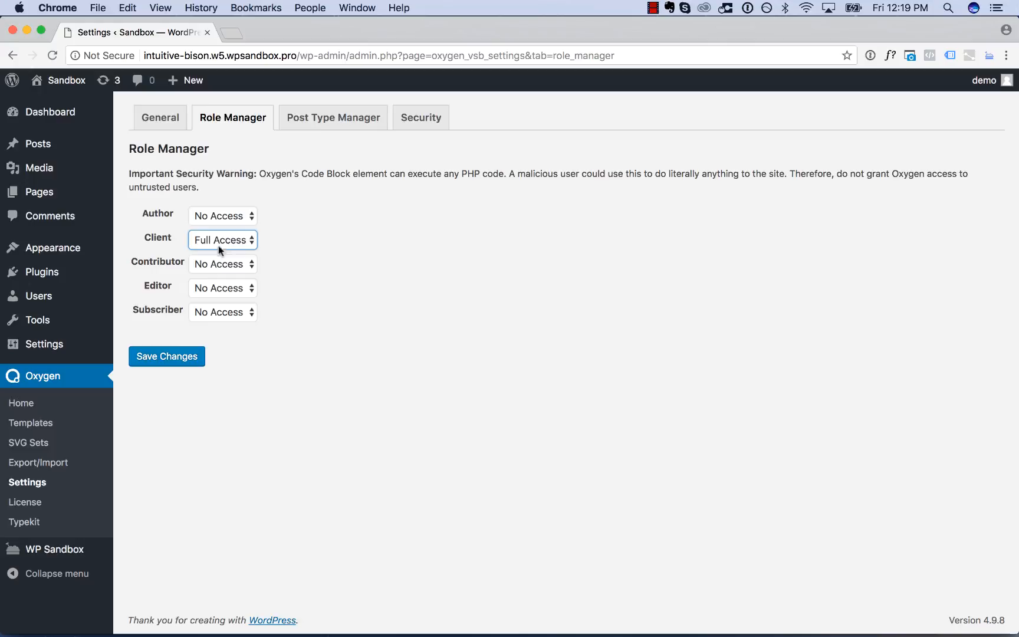
{"action": "left_click", "coordinate": [166, 356]}
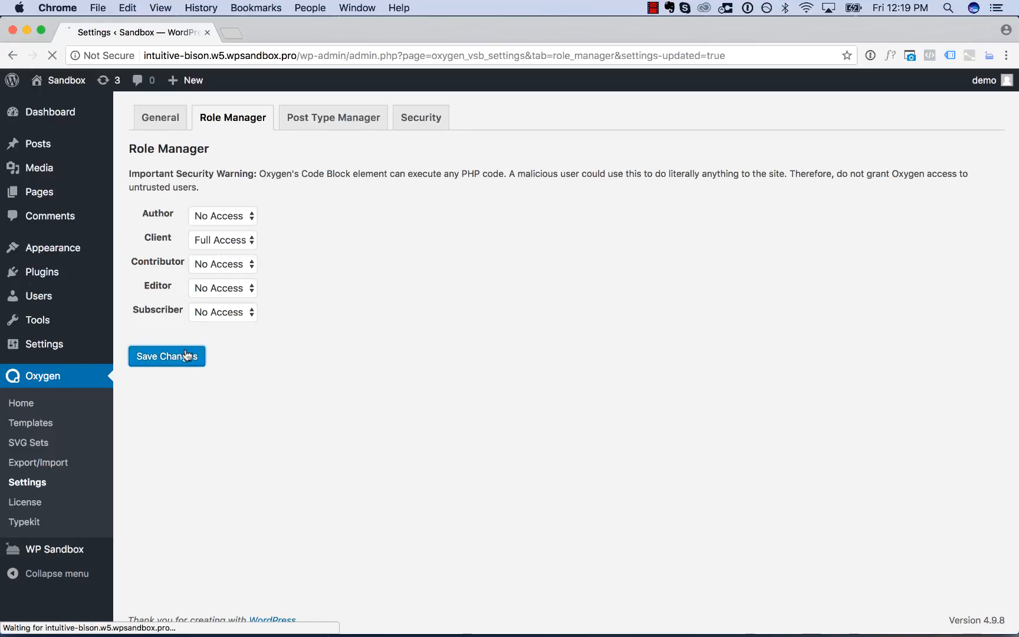
{"action": "left_click", "coordinate": [166, 356]}
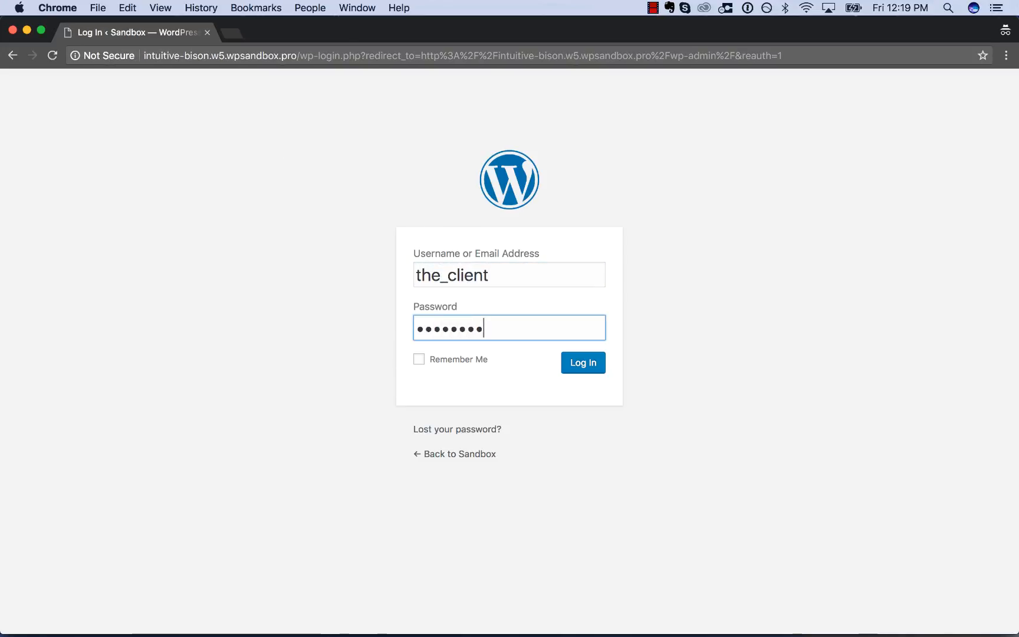
Step: Sign in again as the client, view Oxygen's home page from the now-visible menu, then the Pages list
{"action": "left_click", "coordinate": [581, 362]}
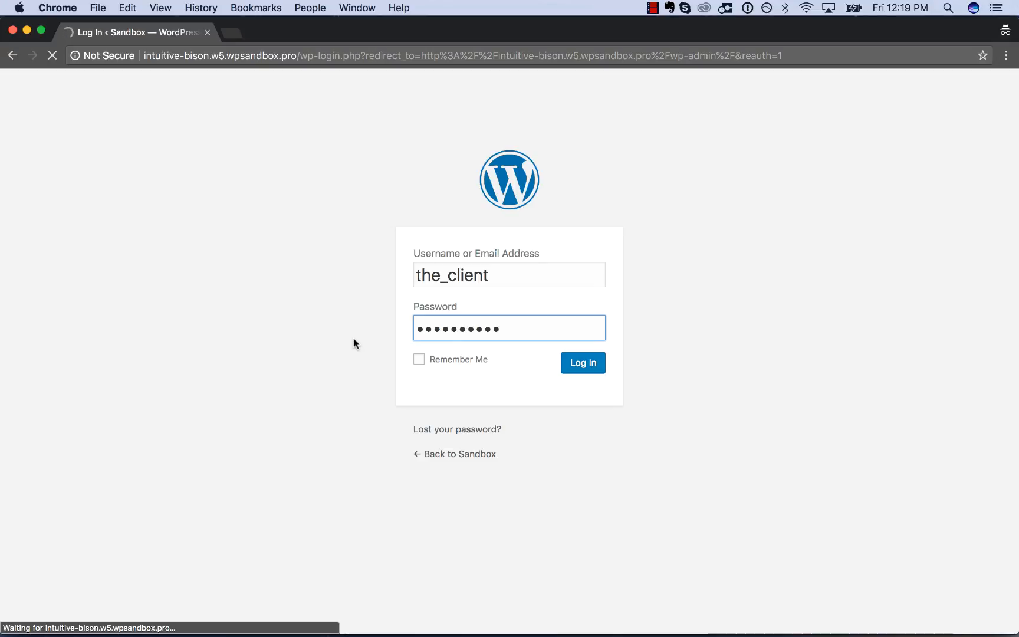
{"action": "left_click", "coordinate": [582, 362]}
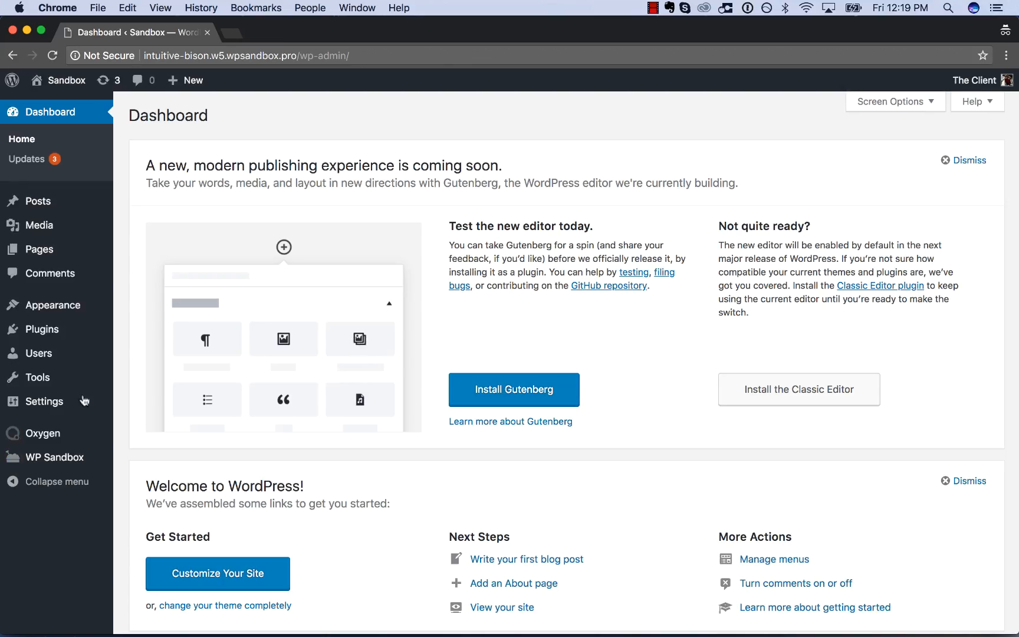
{"action": "left_click", "coordinate": [37, 432]}
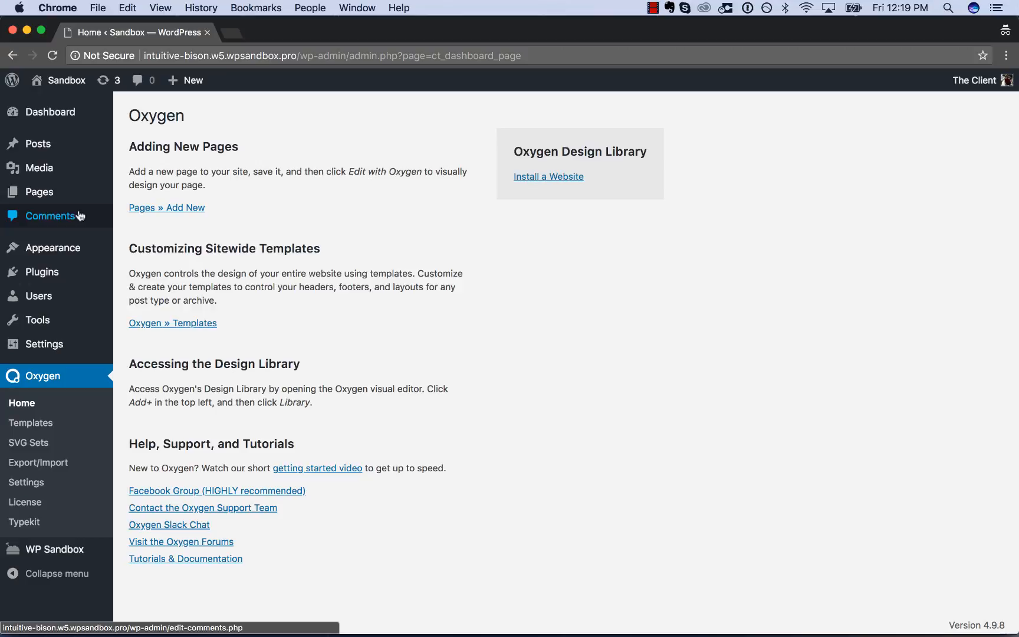
{"action": "left_click", "coordinate": [40, 193]}
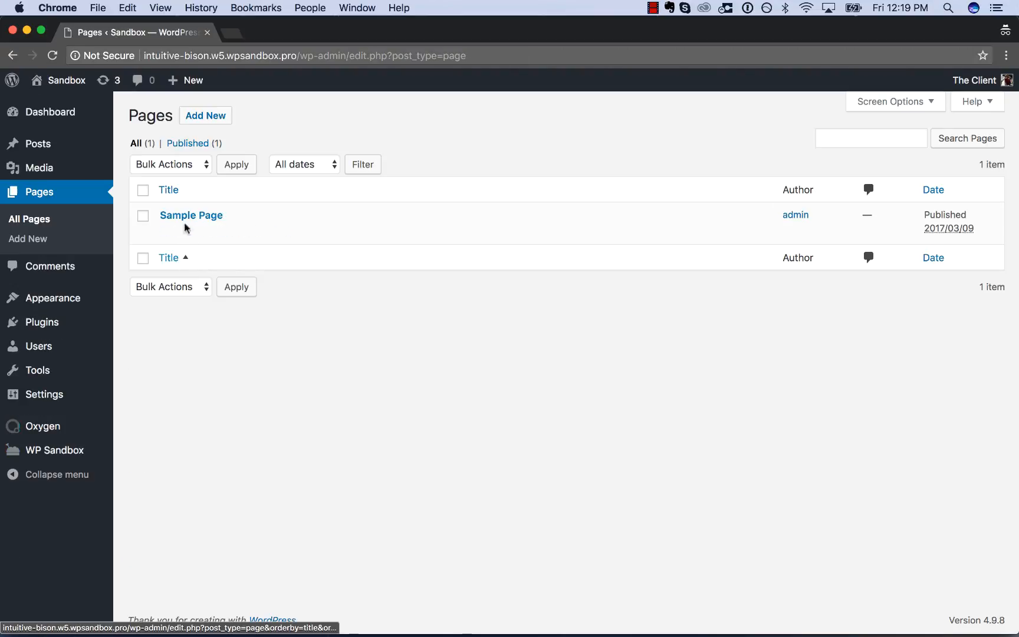
{"action": "left_click", "coordinate": [190, 214]}
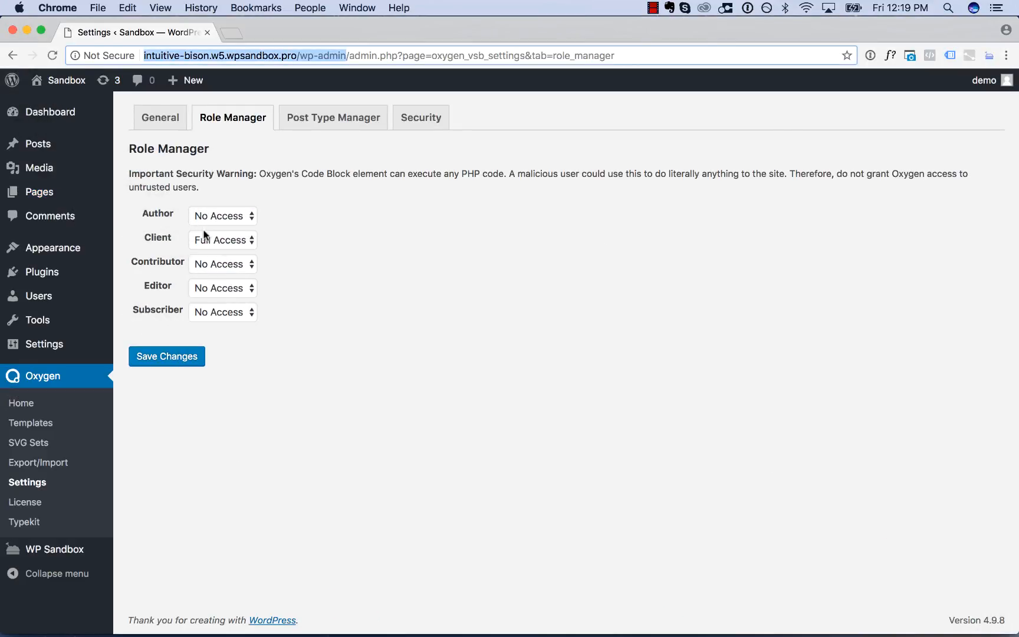
Step: Set the Client role back to No Access in Oxygen's Role Manager and save
{"action": "left_click", "coordinate": [222, 240]}
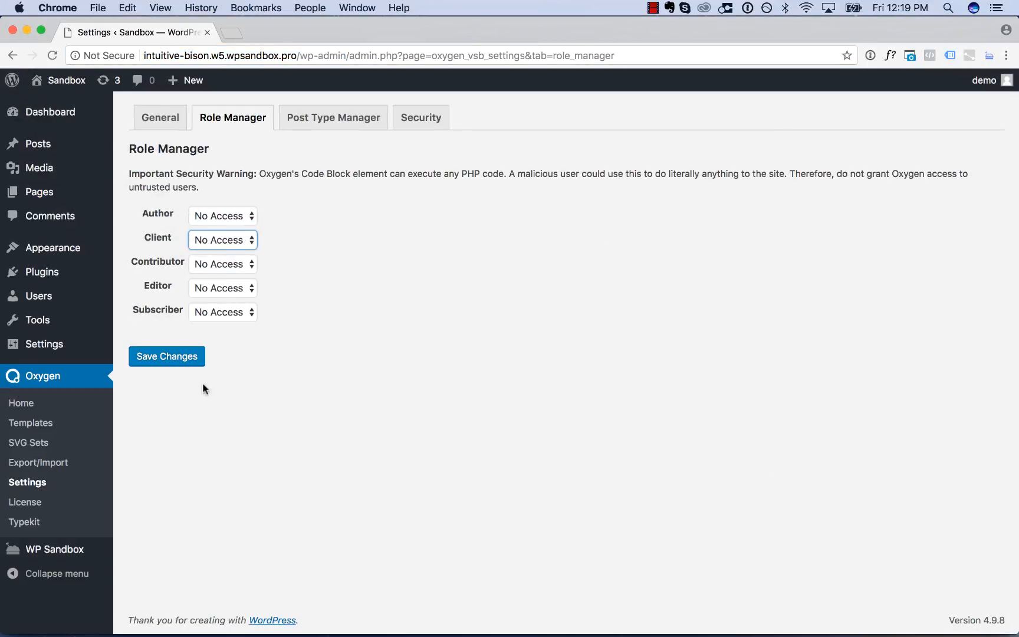
{"action": "left_click", "coordinate": [166, 356]}
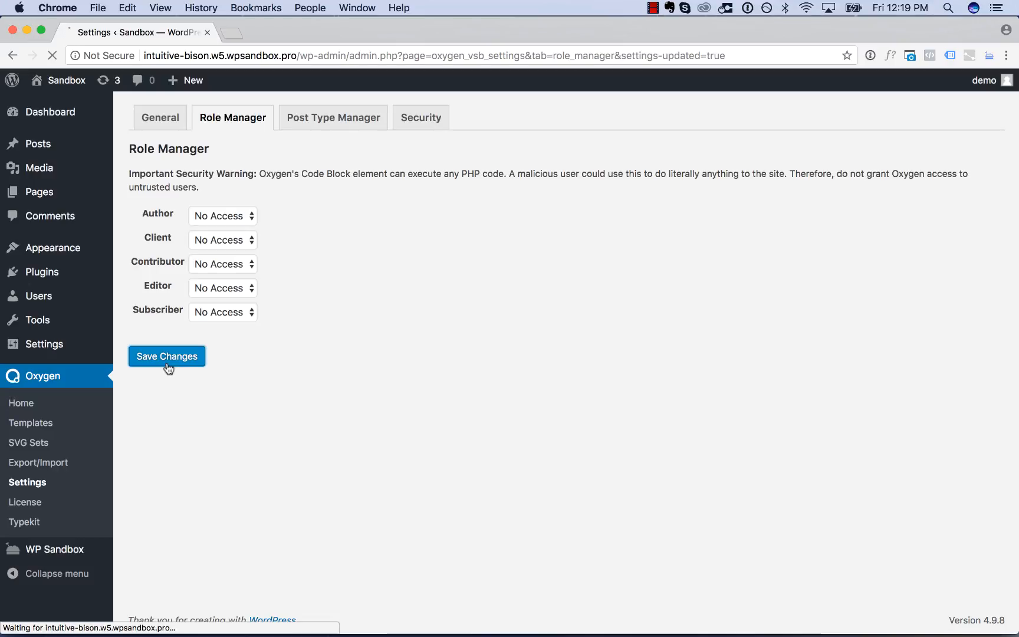
{"action": "left_click", "coordinate": [166, 356]}
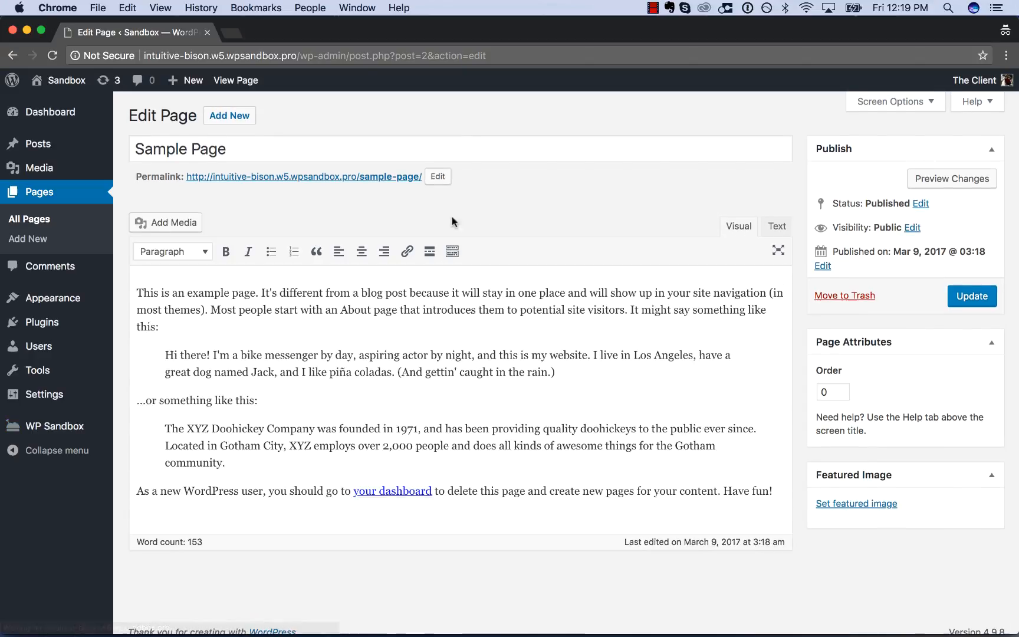
{"action": "mouse_move", "coordinate": [444, 347]}
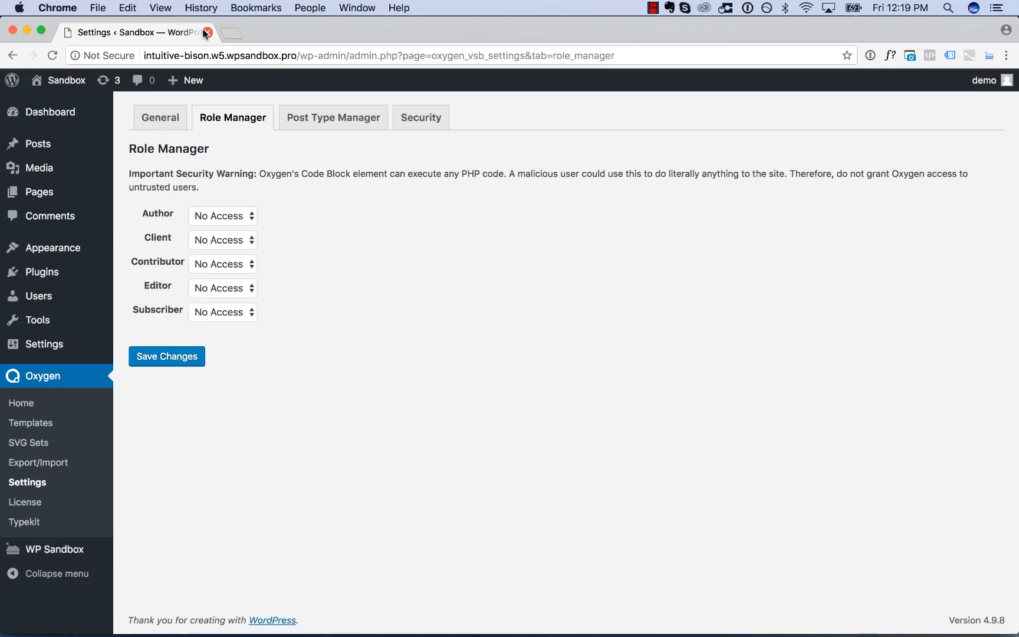
{"action": "mouse_move", "coordinate": [270, 126]}
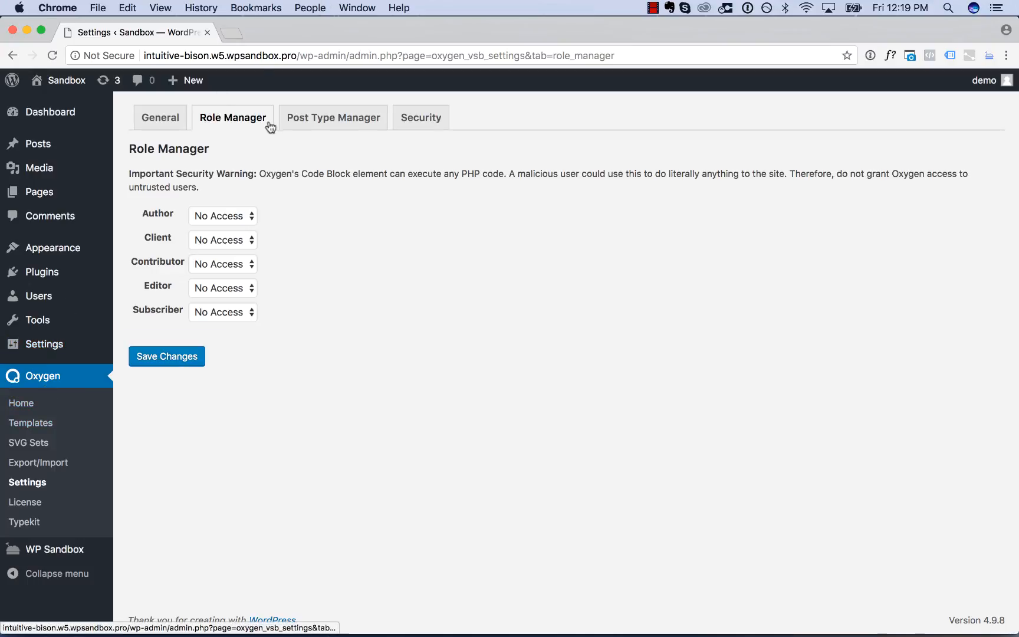
{"action": "mouse_move", "coordinate": [273, 174]}
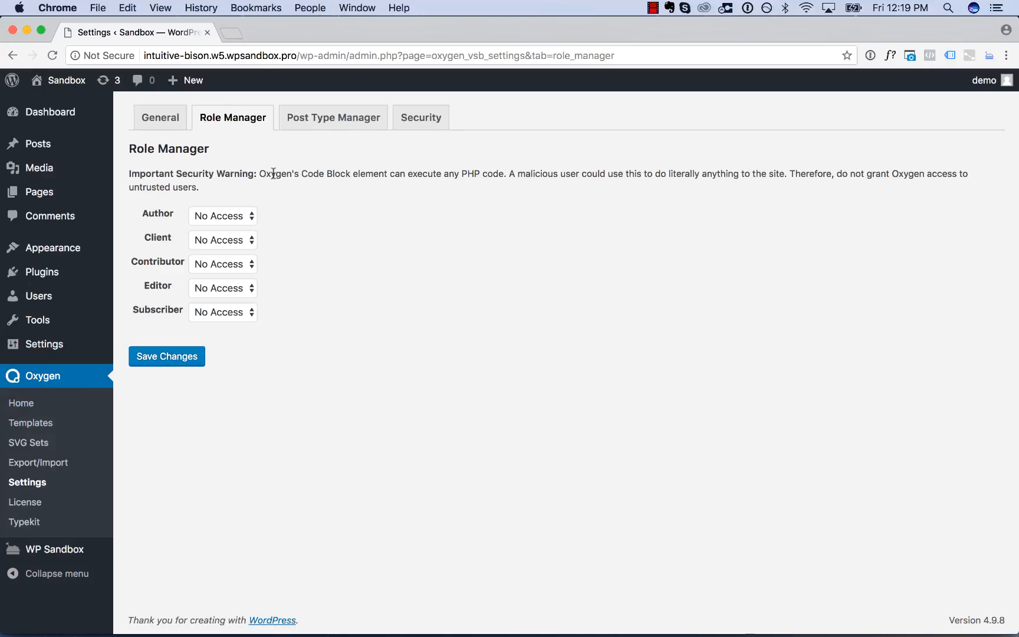